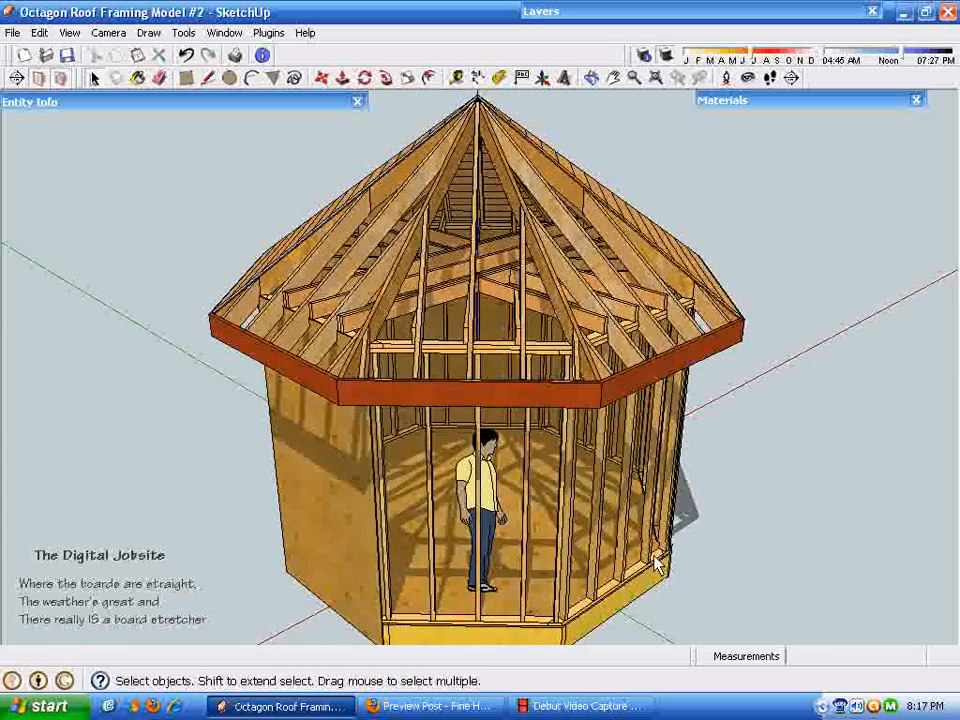
Step: Hide the 1x8 Sheathing and Wall Framing layers, then orbit in close along the rafters
{"action": "left_click_drag", "start_coordinate": [655, 565], "coordinate": [630, 575]}
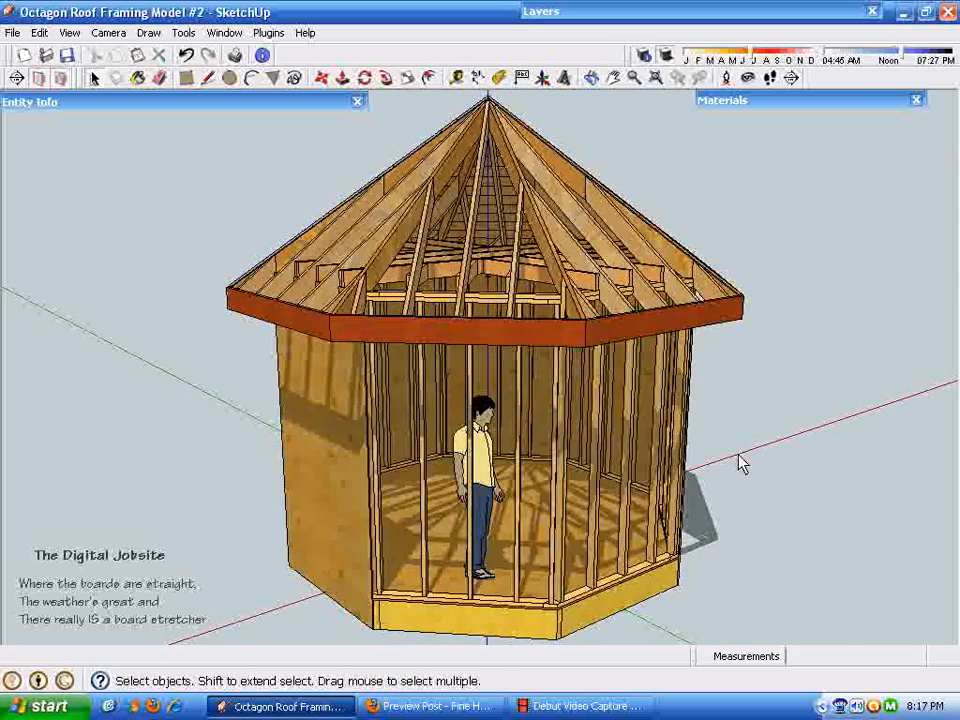
{"action": "left_click", "coordinate": [664, 55]}
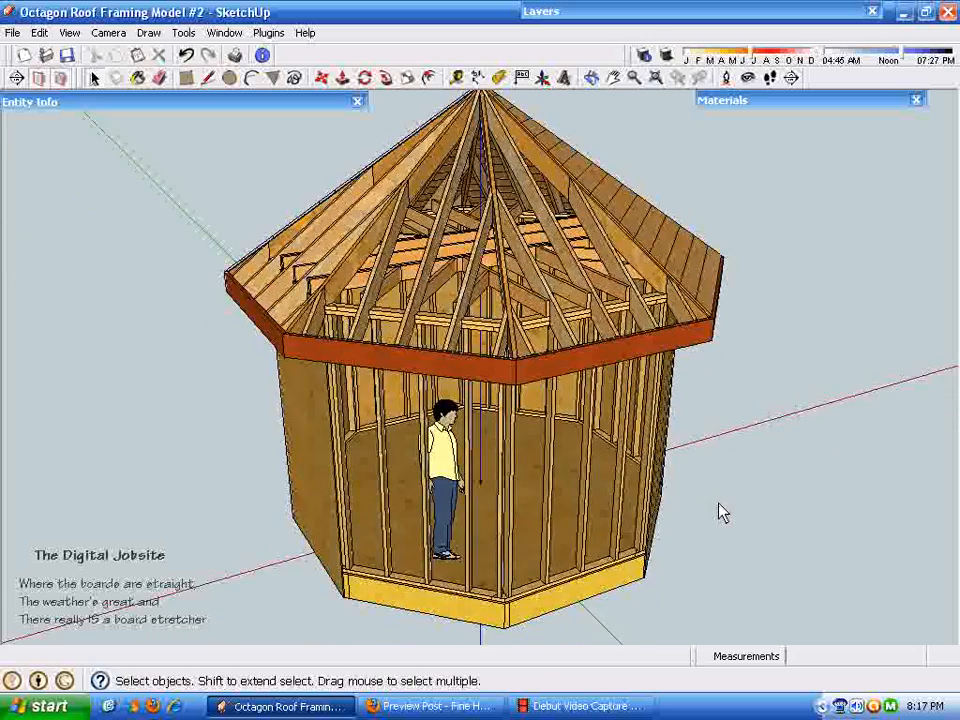
{"action": "left_click_drag", "start_coordinate": [724, 512], "coordinate": [775, 324]}
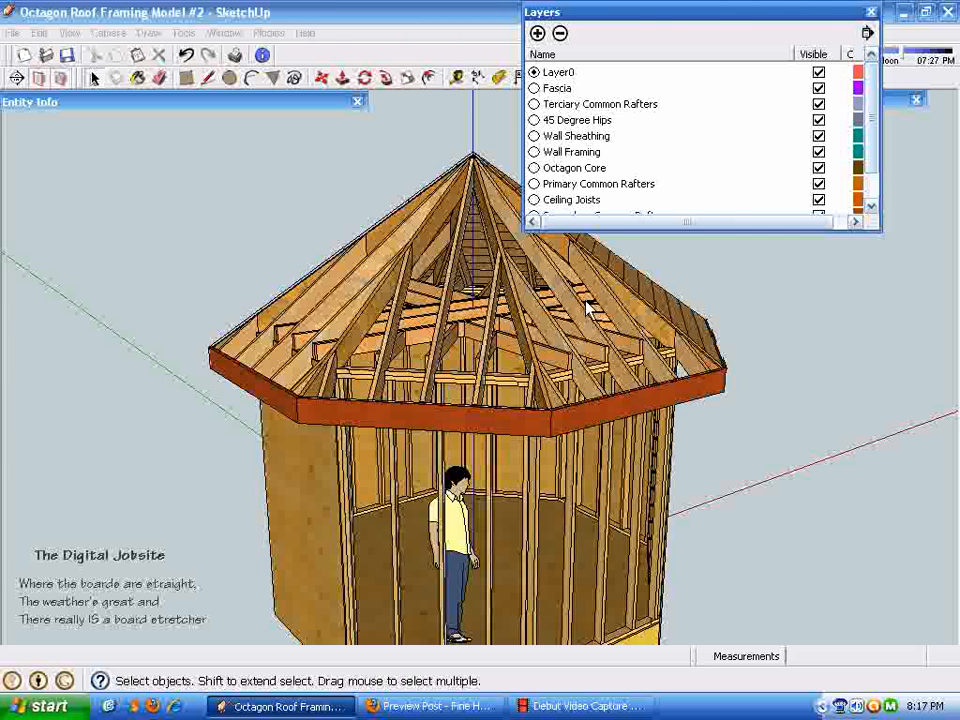
{"action": "mouse_move", "coordinate": [875, 120]}
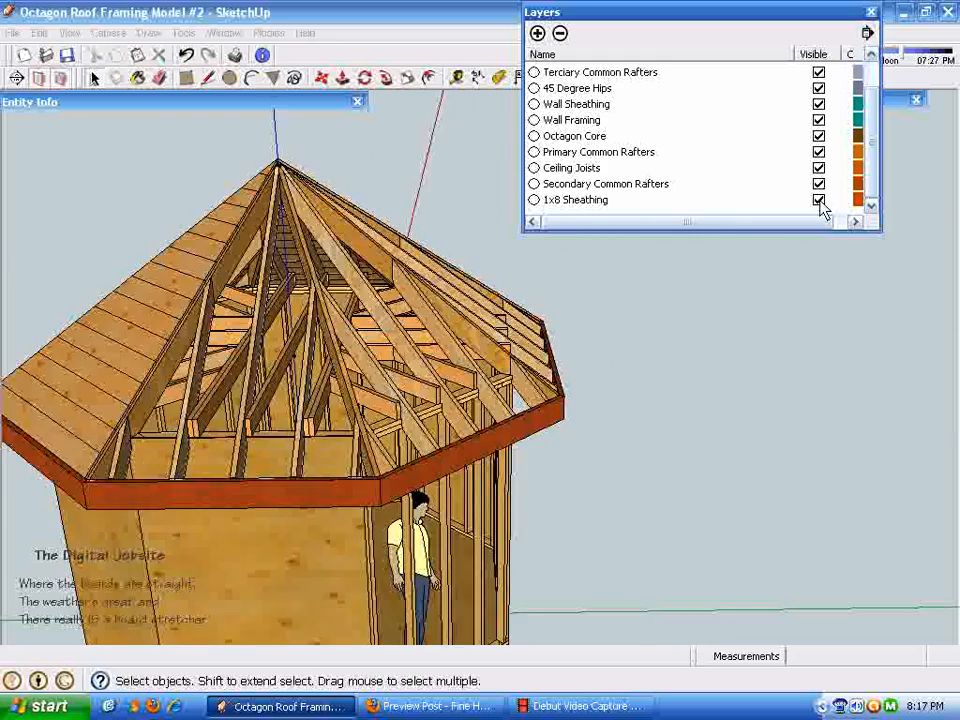
{"action": "left_click", "coordinate": [819, 200]}
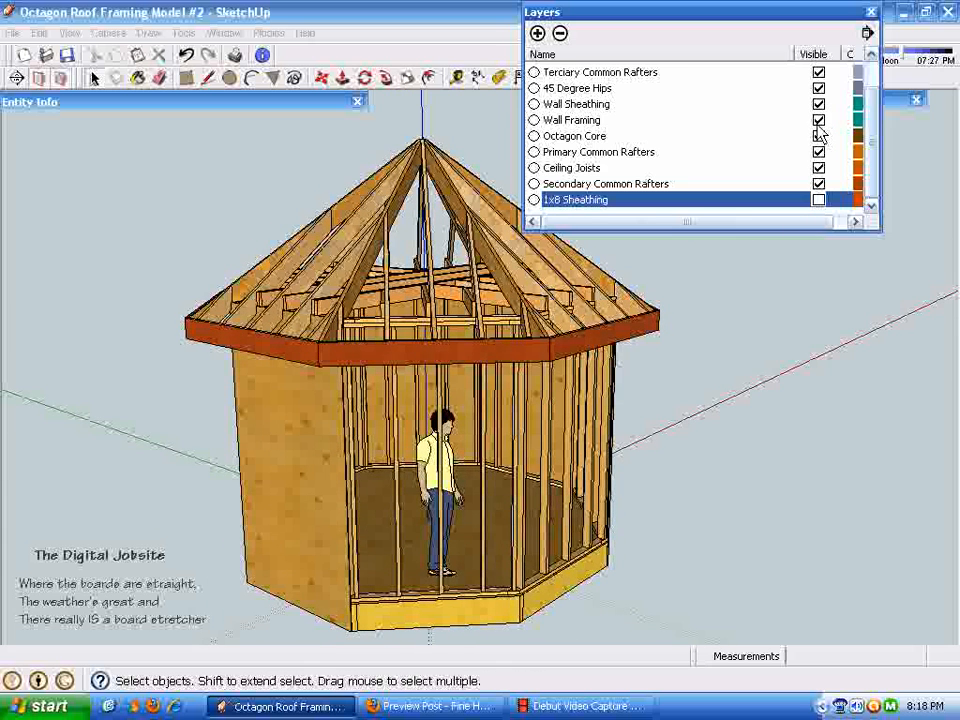
{"action": "left_click", "coordinate": [818, 119]}
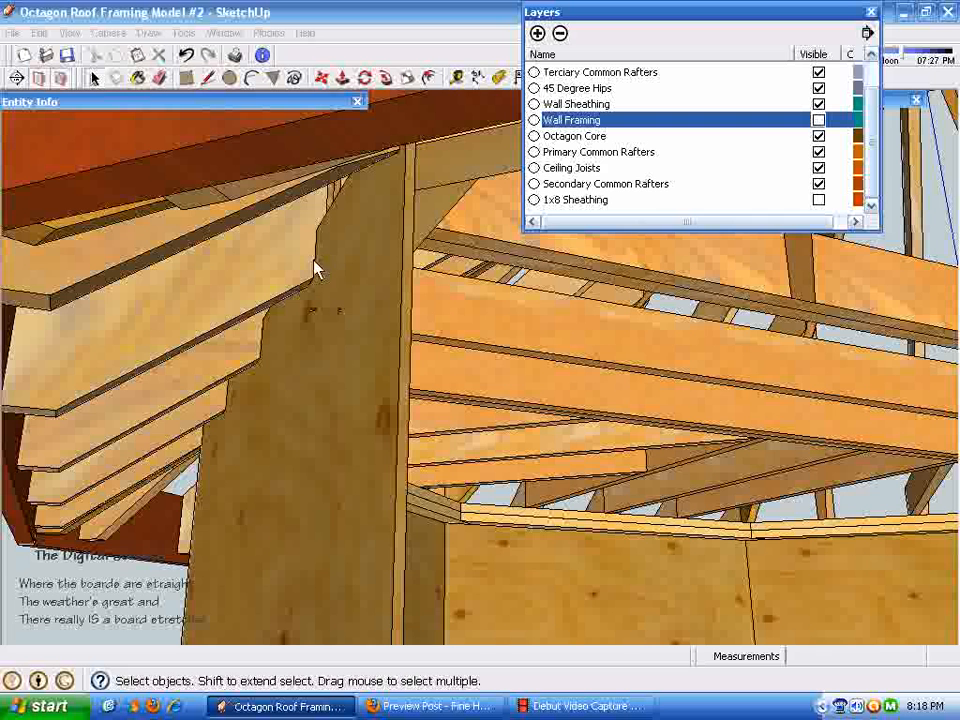
{"action": "mouse_move", "coordinate": [738, 195]}
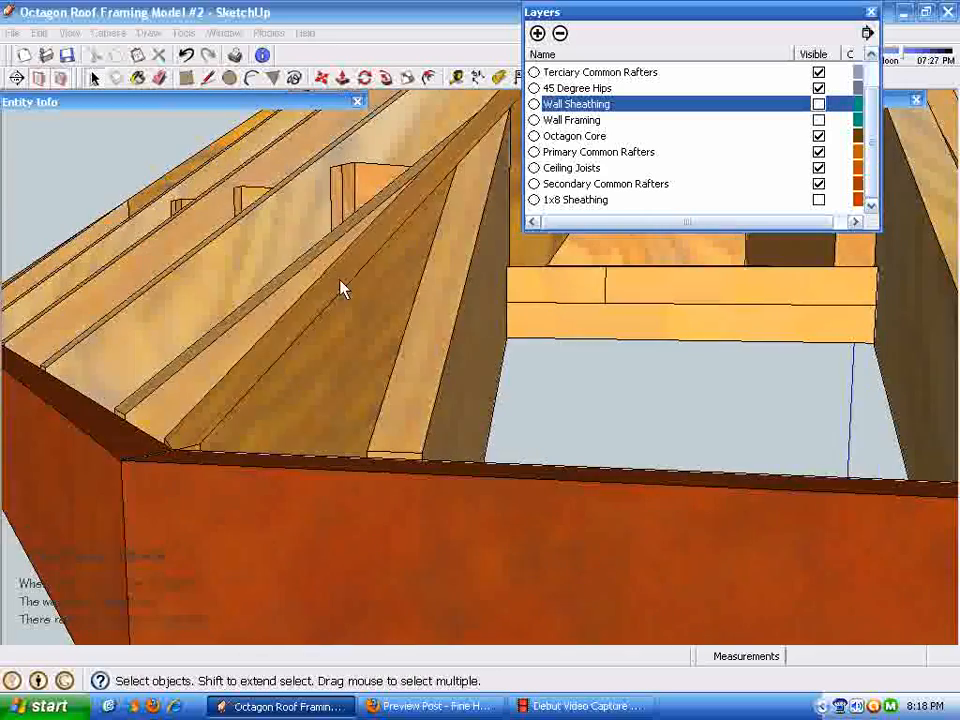
{"action": "left_click_drag", "start_coordinate": [340, 290], "coordinate": [460, 350]}
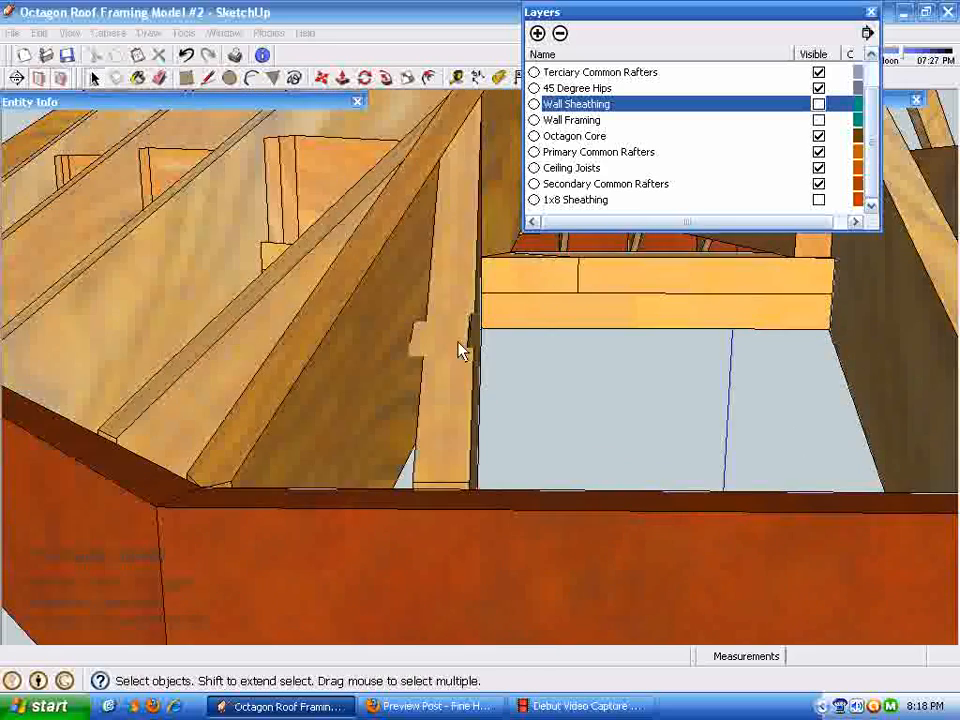
{"action": "left_click_drag", "start_coordinate": [460, 350], "coordinate": [340, 387]}
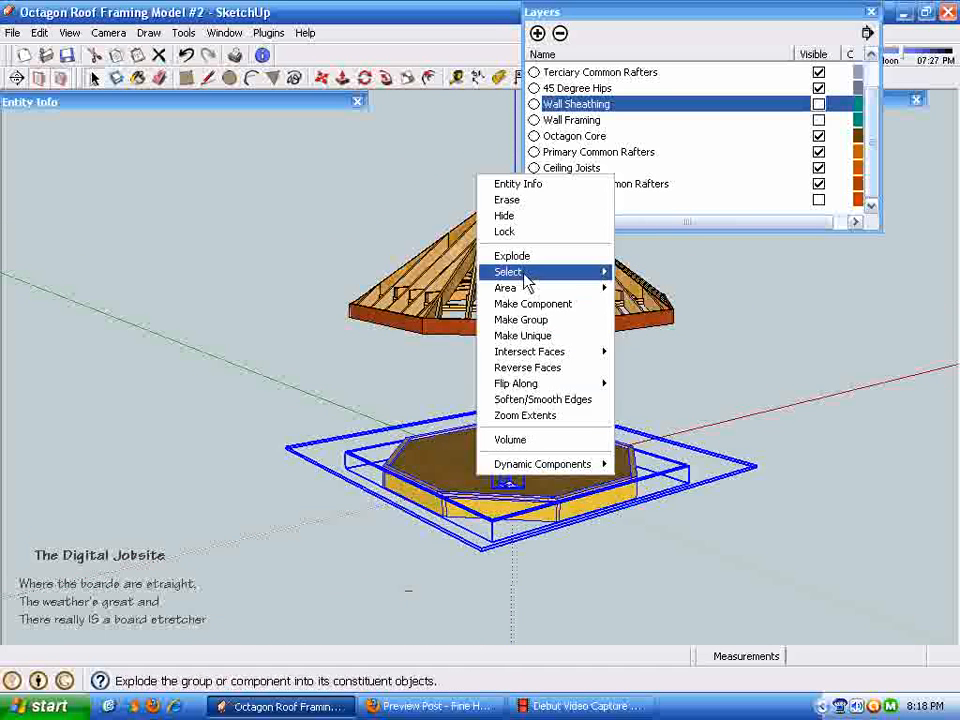
{"action": "mouse_move", "coordinate": [505, 288]}
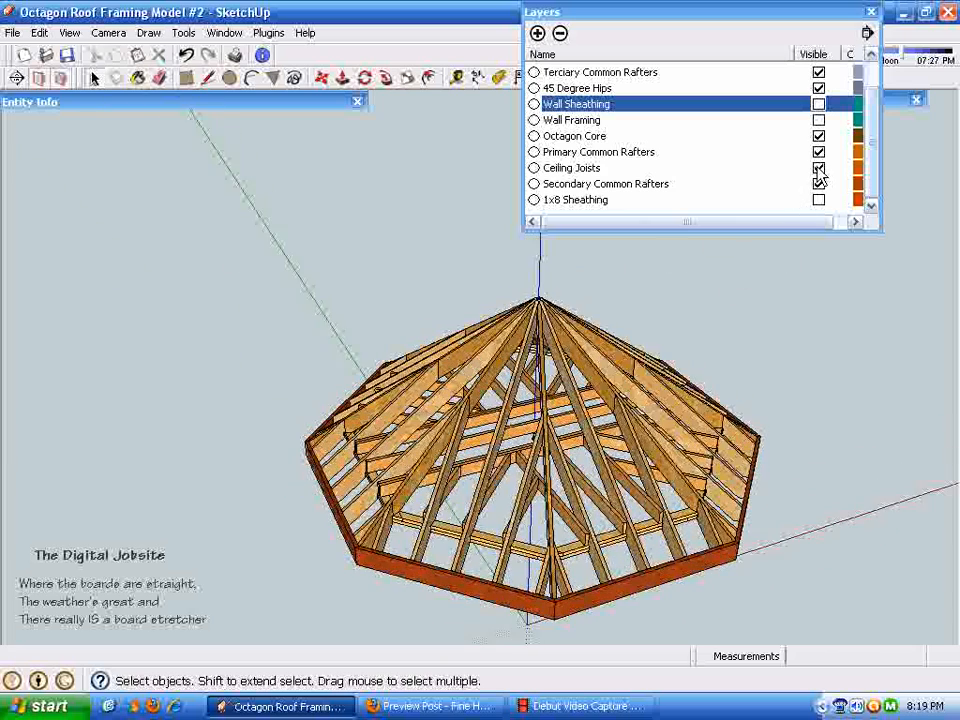
Step: Hide the Ceiling Joists, Octagon Core, 45 Degree Hips and Fascia layers, then view the ring from above
{"action": "left_click", "coordinate": [819, 167]}
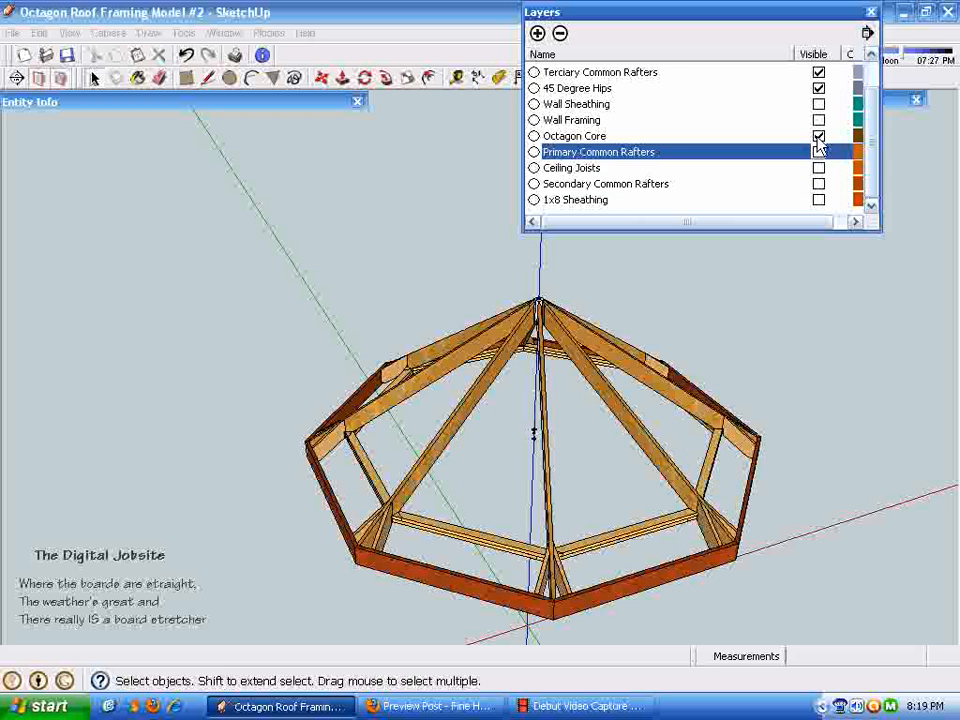
{"action": "left_click", "coordinate": [819, 135]}
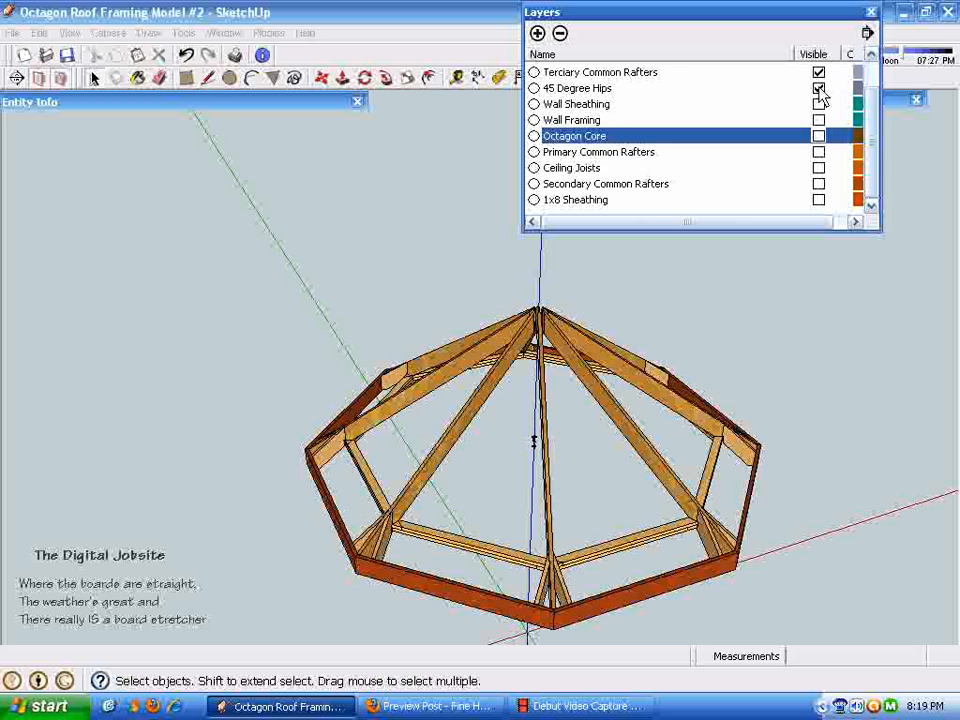
{"action": "left_click", "coordinate": [819, 90]}
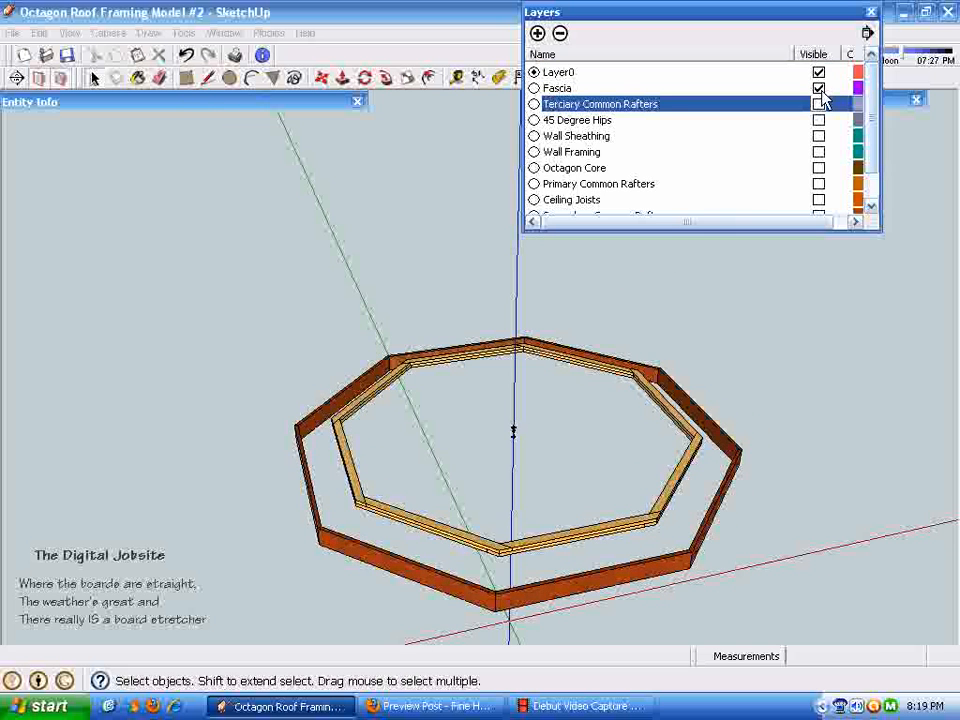
{"action": "left_click", "coordinate": [819, 88]}
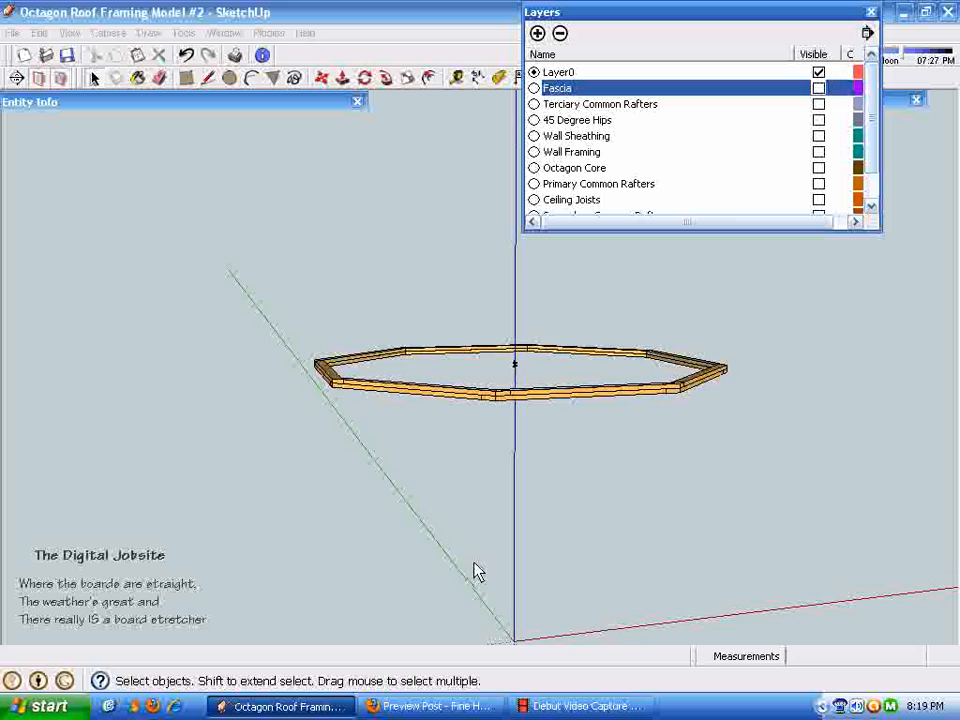
{"action": "left_click_drag", "start_coordinate": [475, 570], "coordinate": [490, 515]}
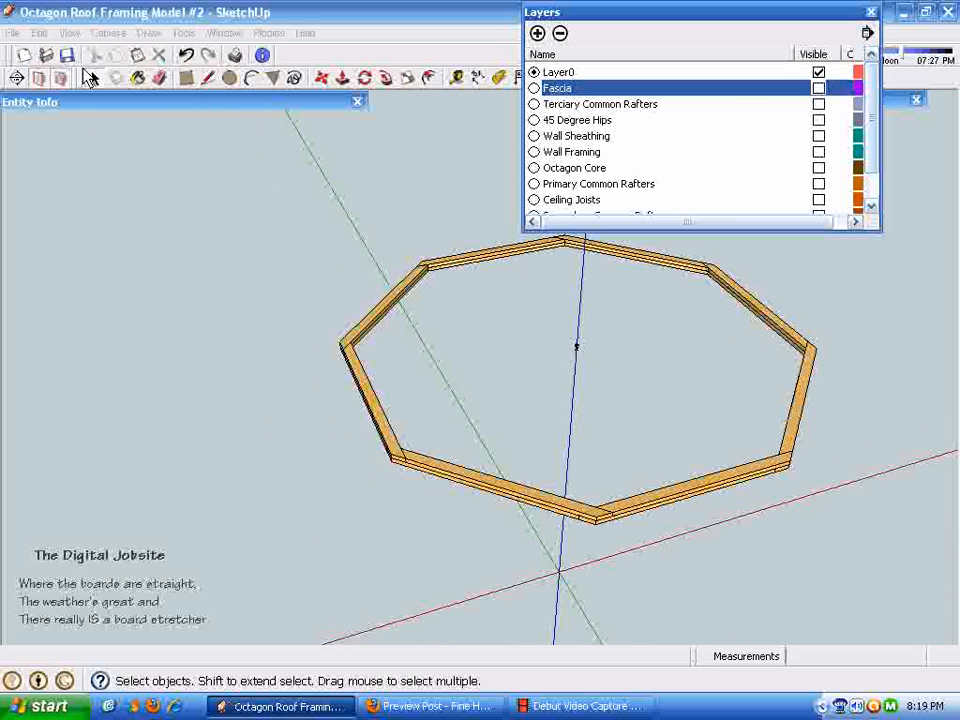
Step: Unhide the octagon floor platform and turn off the Hidden Geometry display
{"action": "left_click", "coordinate": [69, 32]}
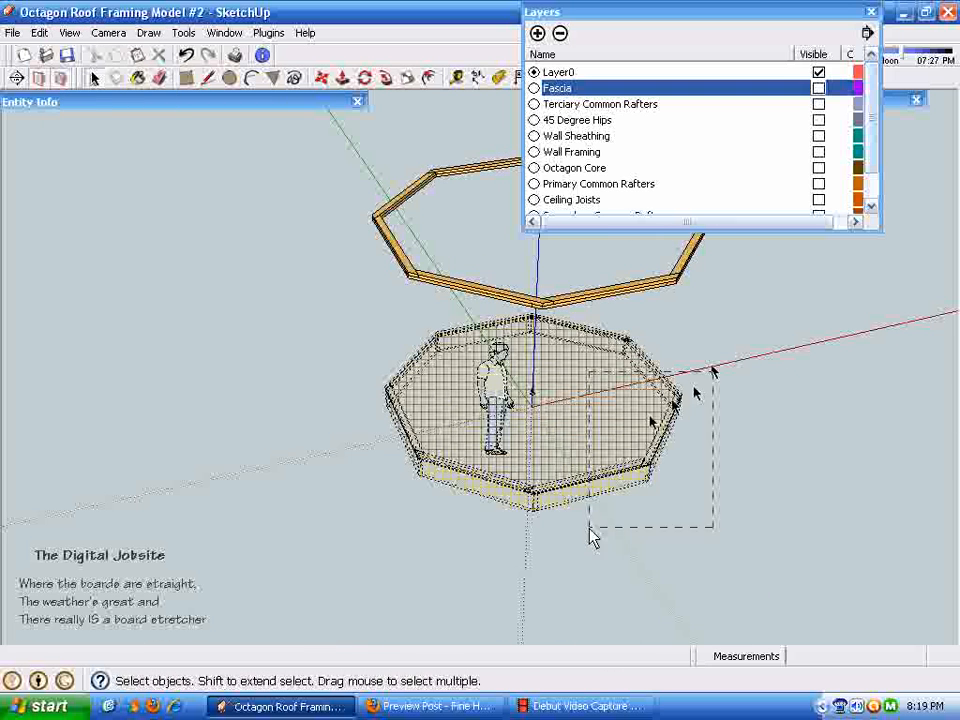
{"action": "right_click", "coordinate": [590, 540]}
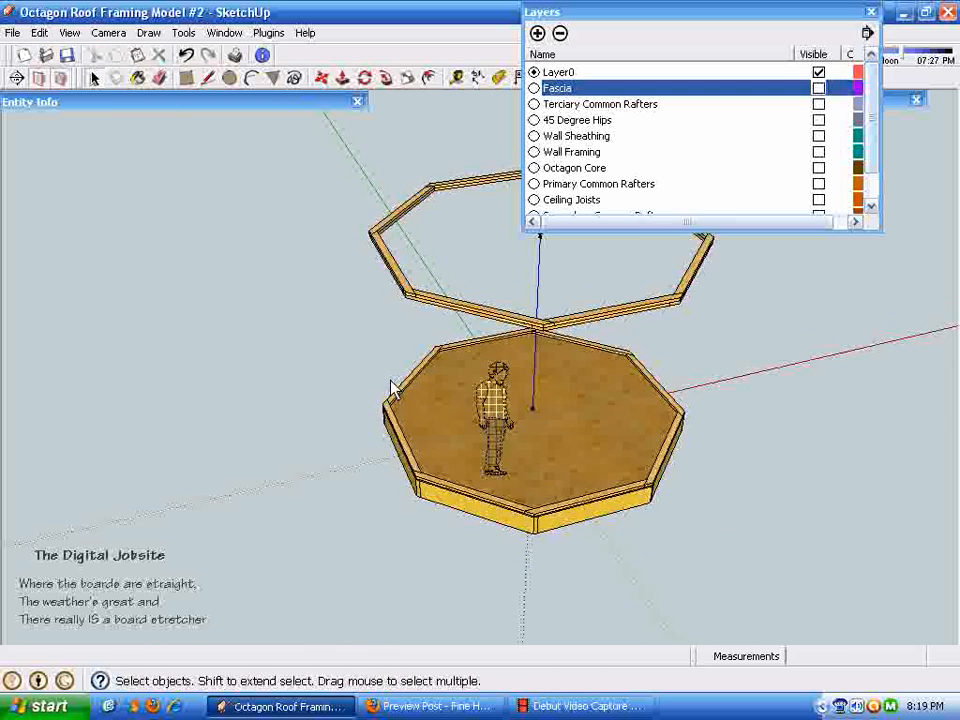
{"action": "left_click", "coordinate": [69, 33]}
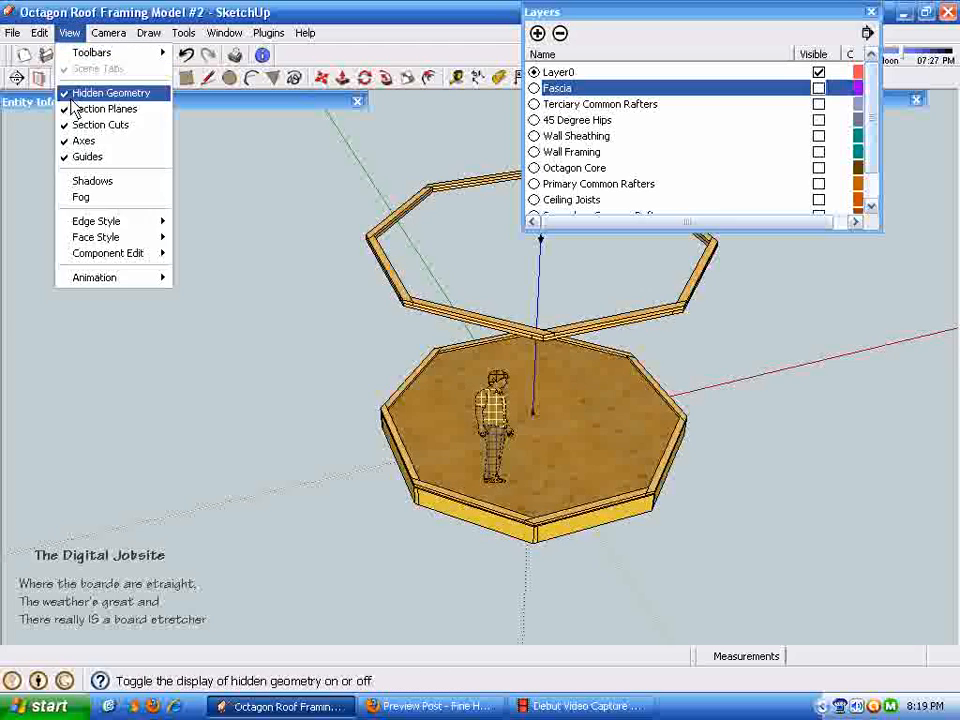
{"action": "left_click", "coordinate": [110, 92]}
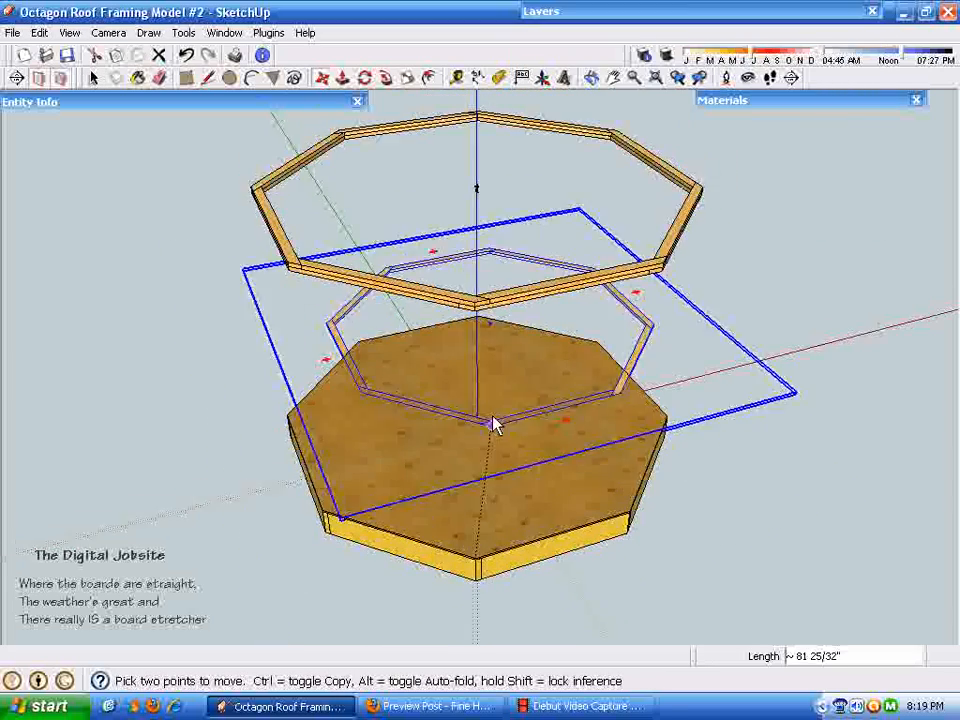
Step: Move the lower plate ring down onto the floor edge and zoom toward the raised ring
{"action": "left_click_drag", "start_coordinate": [490, 422], "coordinate": [480, 355]}
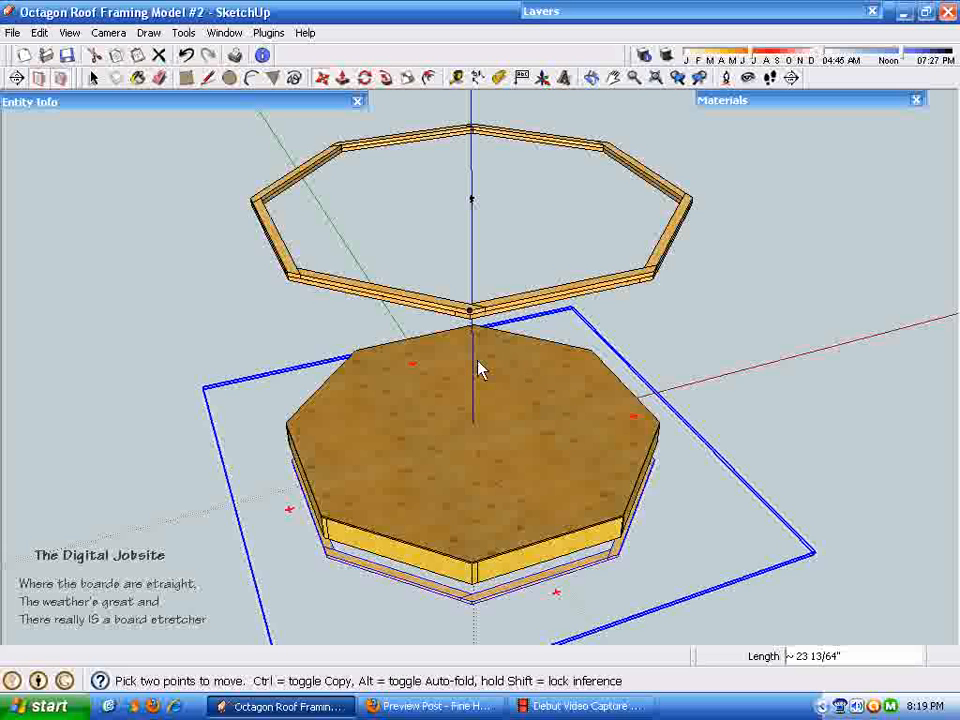
{"action": "mouse_move", "coordinate": [480, 370]}
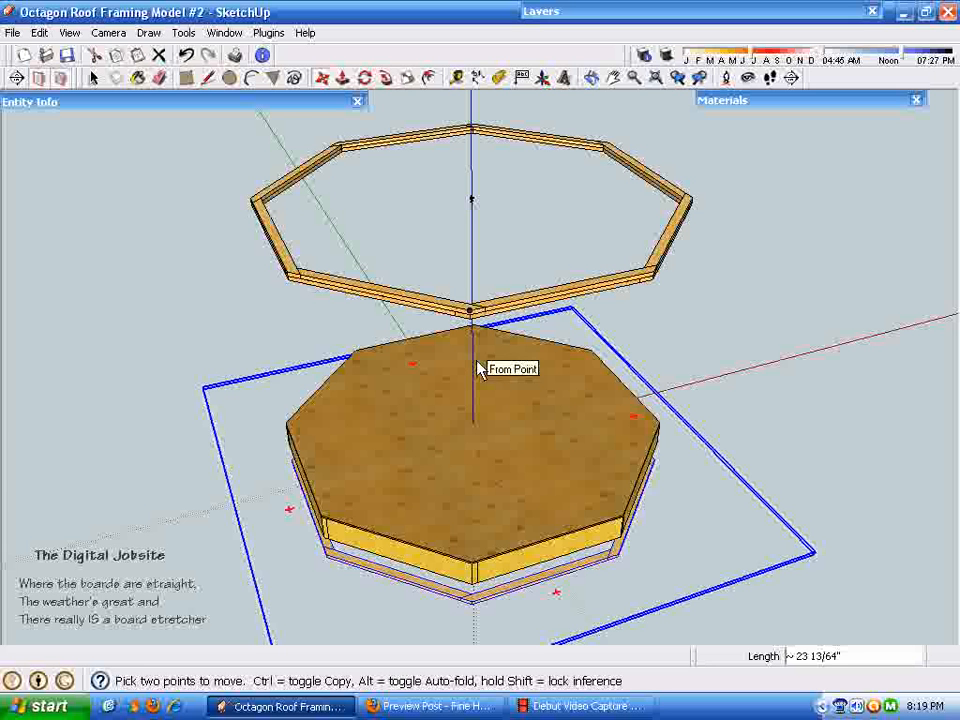
{"action": "mouse_move", "coordinate": [480, 458]}
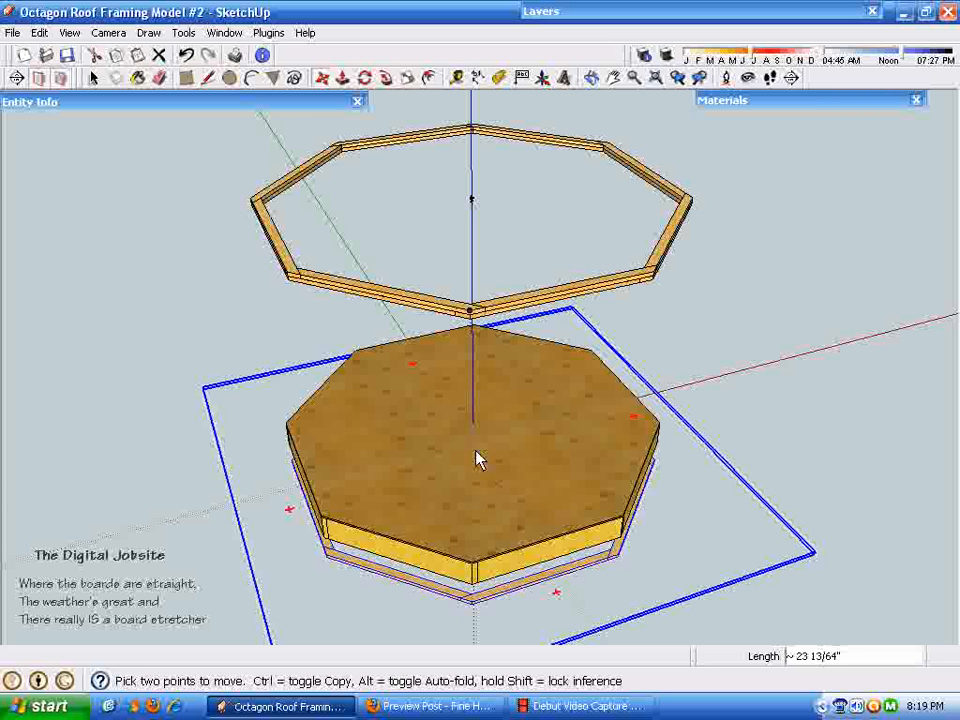
{"action": "mouse_move", "coordinate": [510, 503]}
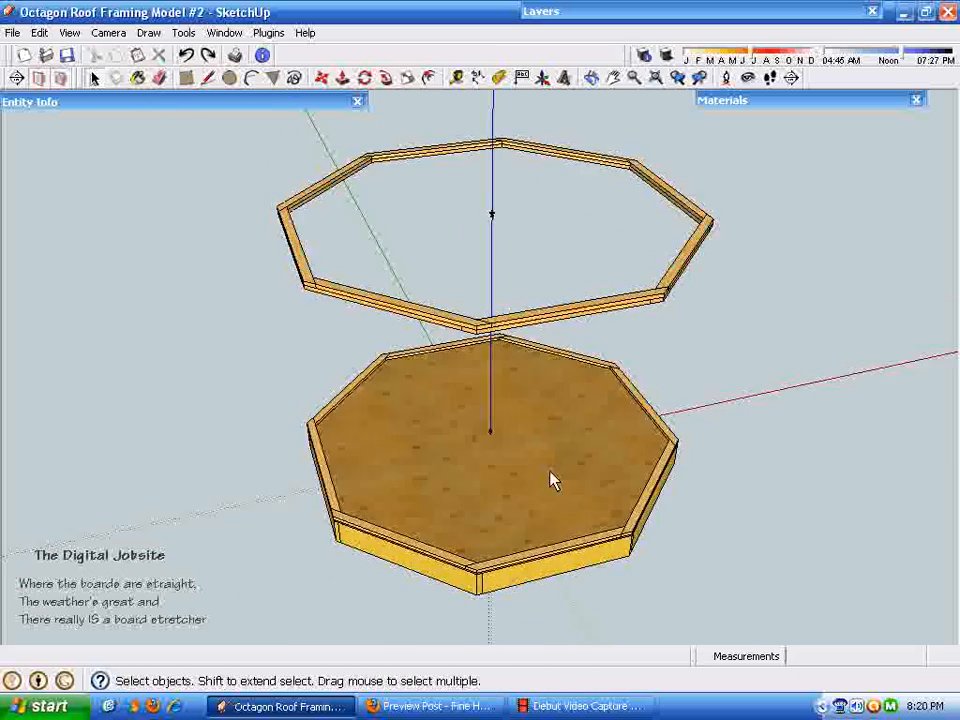
{"action": "left_click_drag", "start_coordinate": [550, 480], "coordinate": [525, 490]}
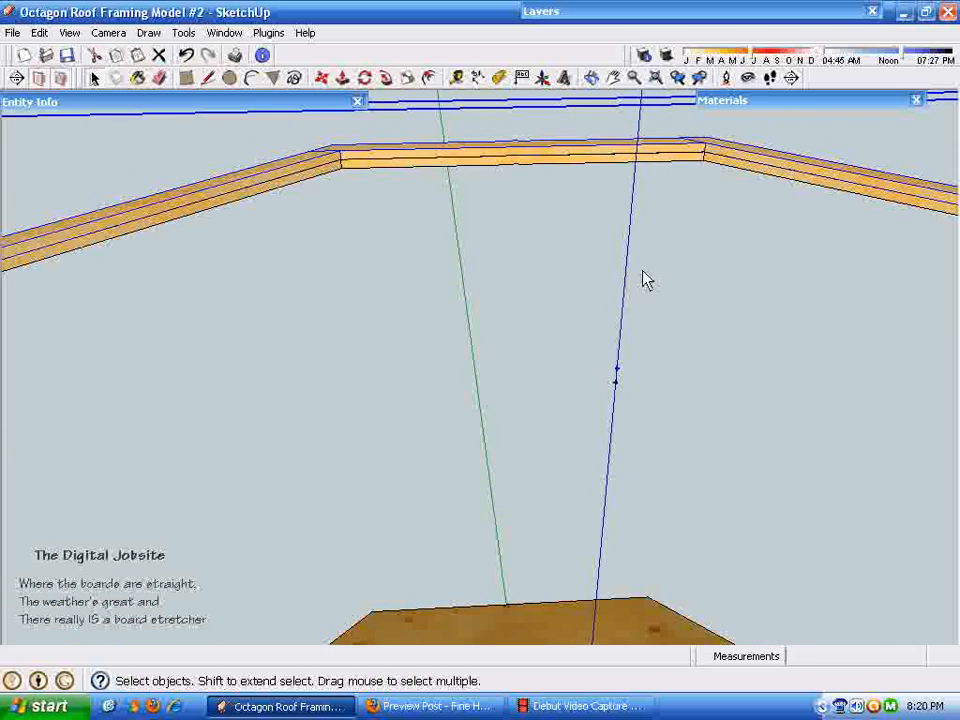
{"action": "mouse_move", "coordinate": [528, 175]}
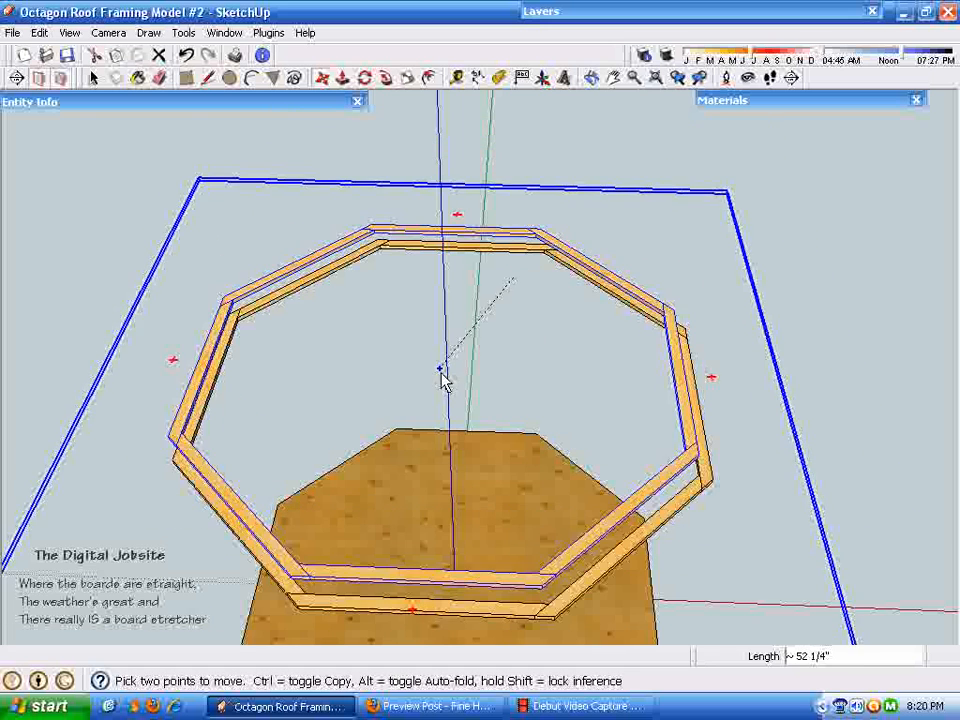
Step: Reposition the upper plate ring and orbit around the octagon core and top plate
{"action": "left_click_drag", "start_coordinate": [445, 375], "coordinate": [450, 395]}
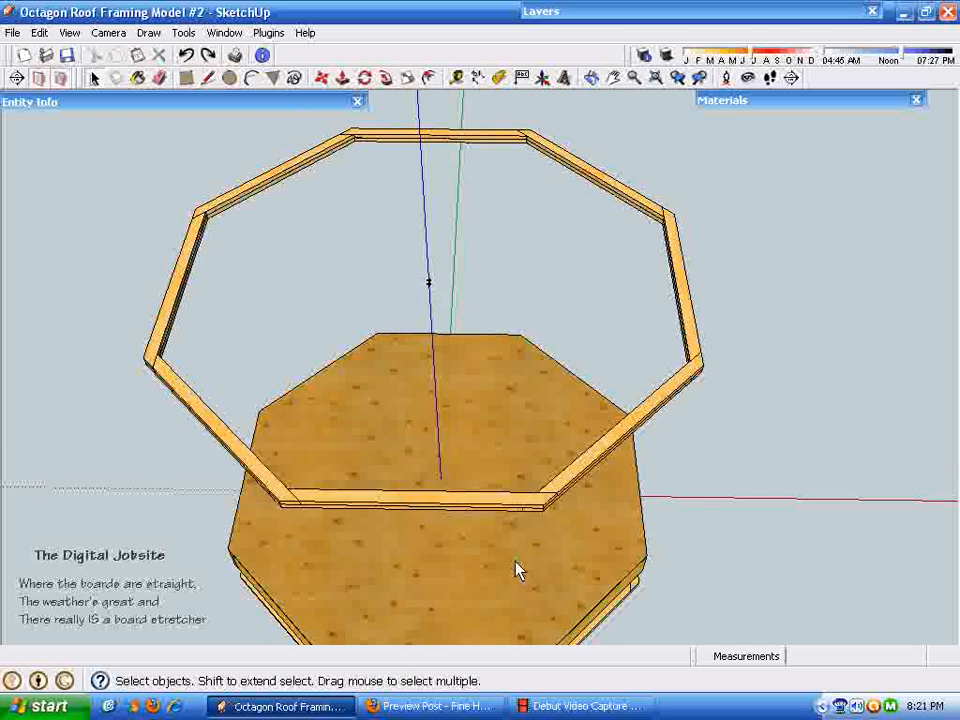
{"action": "left_click_drag", "start_coordinate": [520, 570], "coordinate": [643, 520]}
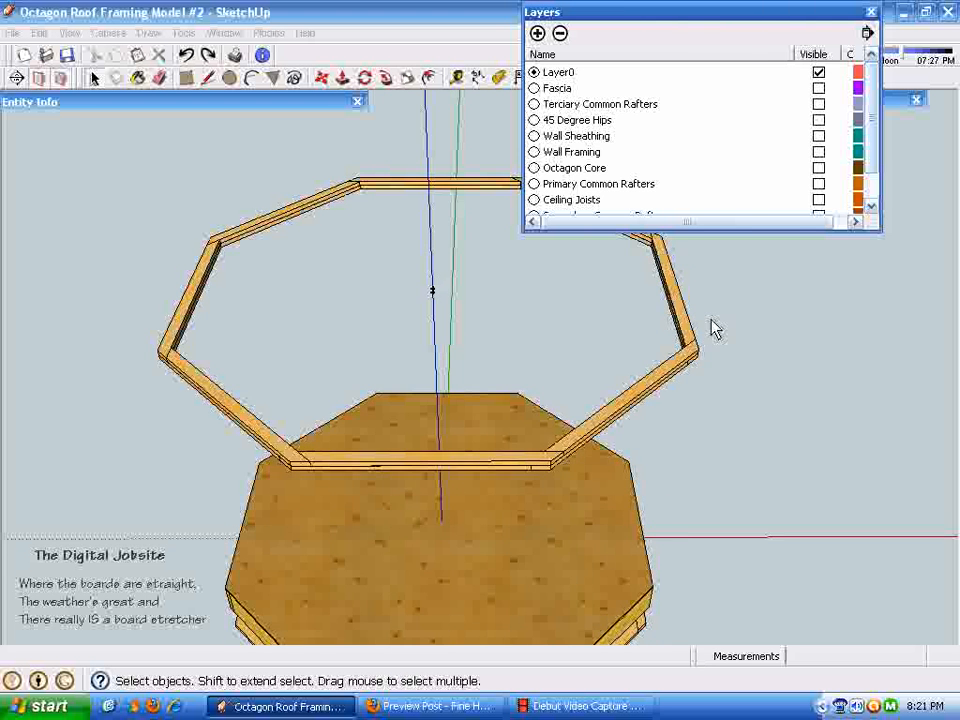
{"action": "left_click_drag", "start_coordinate": [715, 328], "coordinate": [505, 275]}
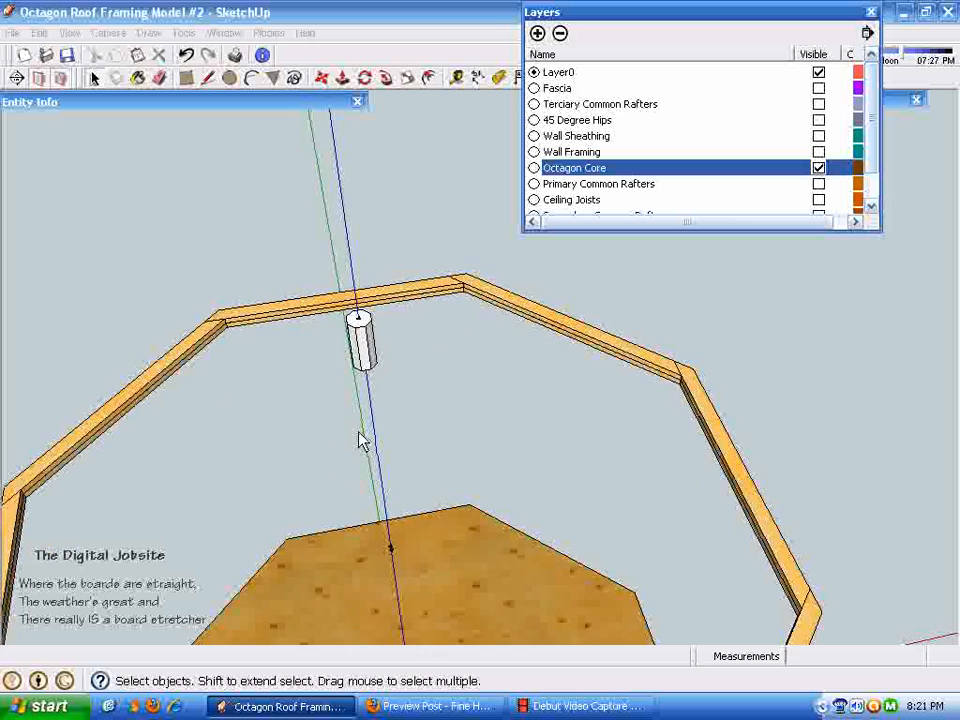
{"action": "left_click_drag", "start_coordinate": [363, 441], "coordinate": [365, 570]}
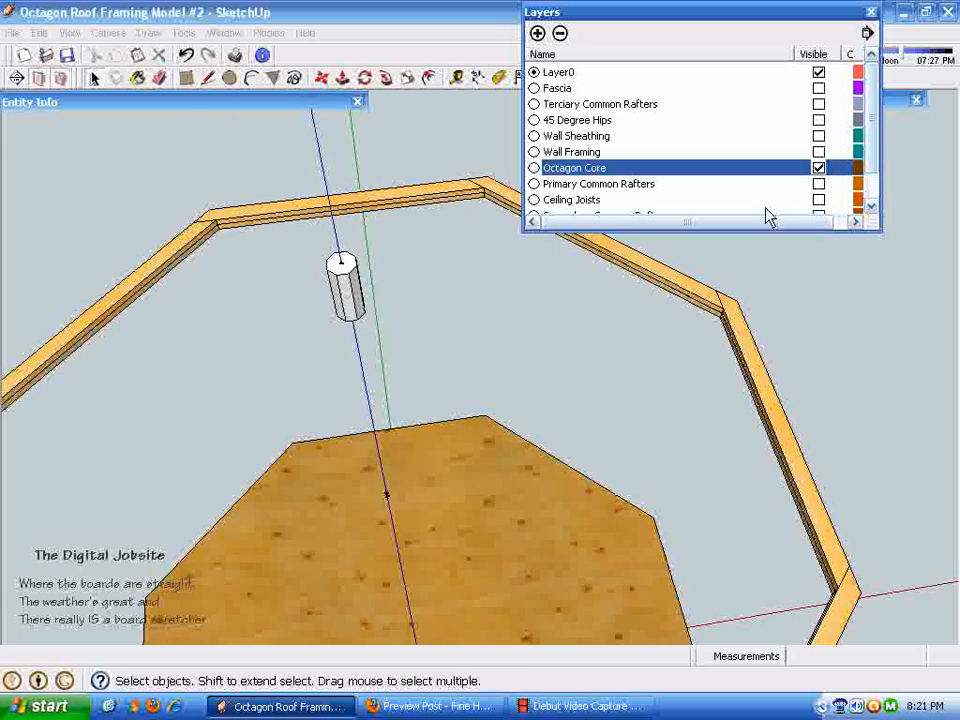
{"action": "mouse_move", "coordinate": [560, 337]}
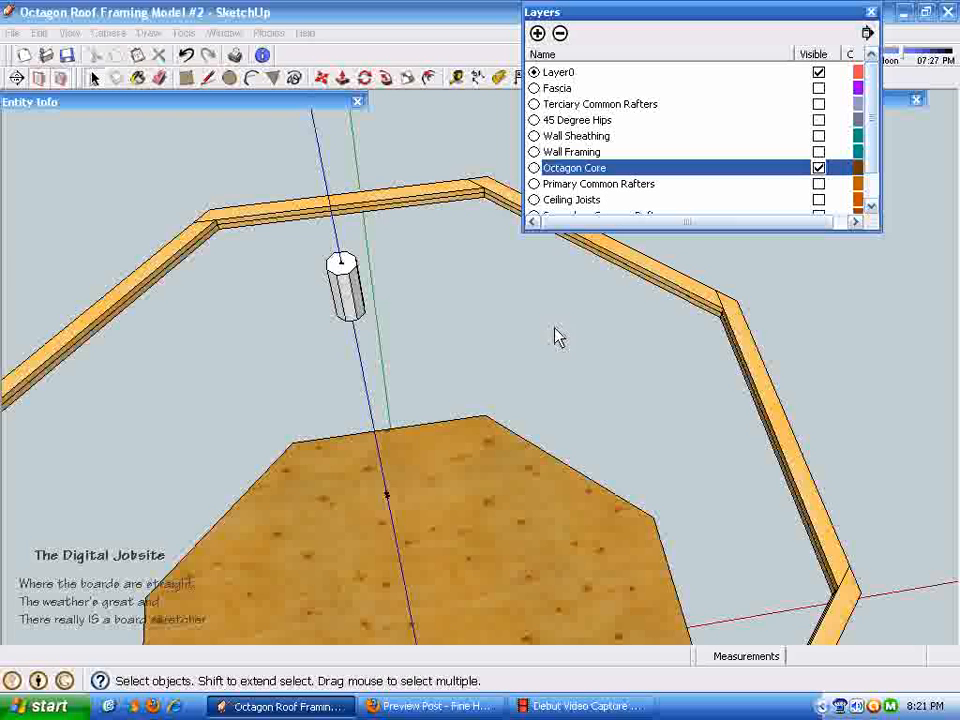
{"action": "mouse_move", "coordinate": [678, 218]}
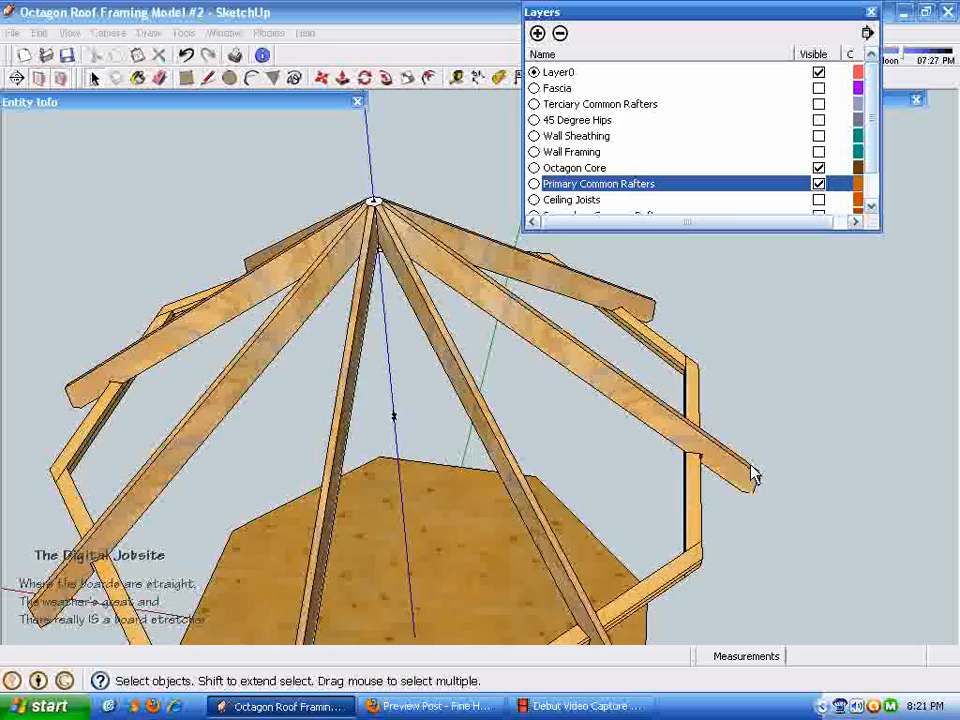
{"action": "left_click_drag", "start_coordinate": [750, 478], "coordinate": [437, 282]}
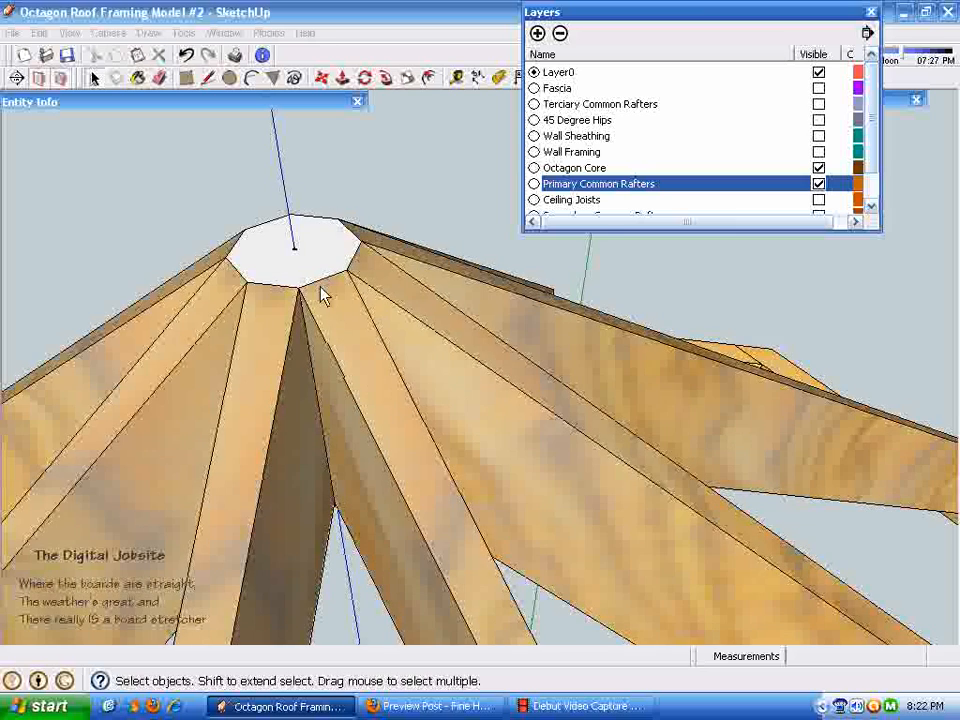
{"action": "left_click_drag", "start_coordinate": [325, 296], "coordinate": [310, 247]}
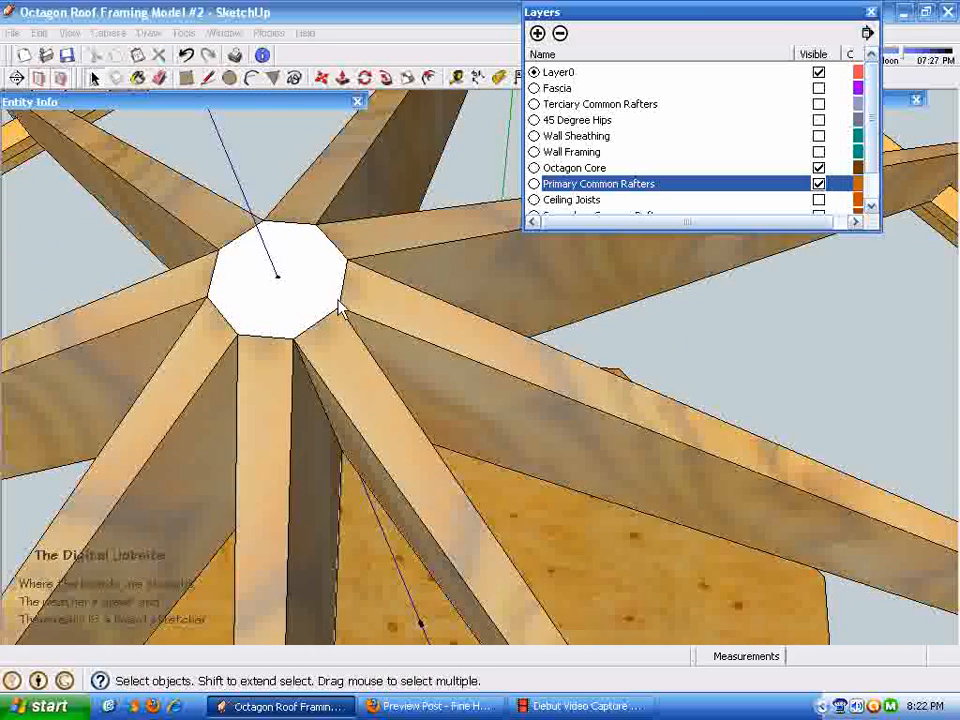
{"action": "mouse_move", "coordinate": [330, 245]}
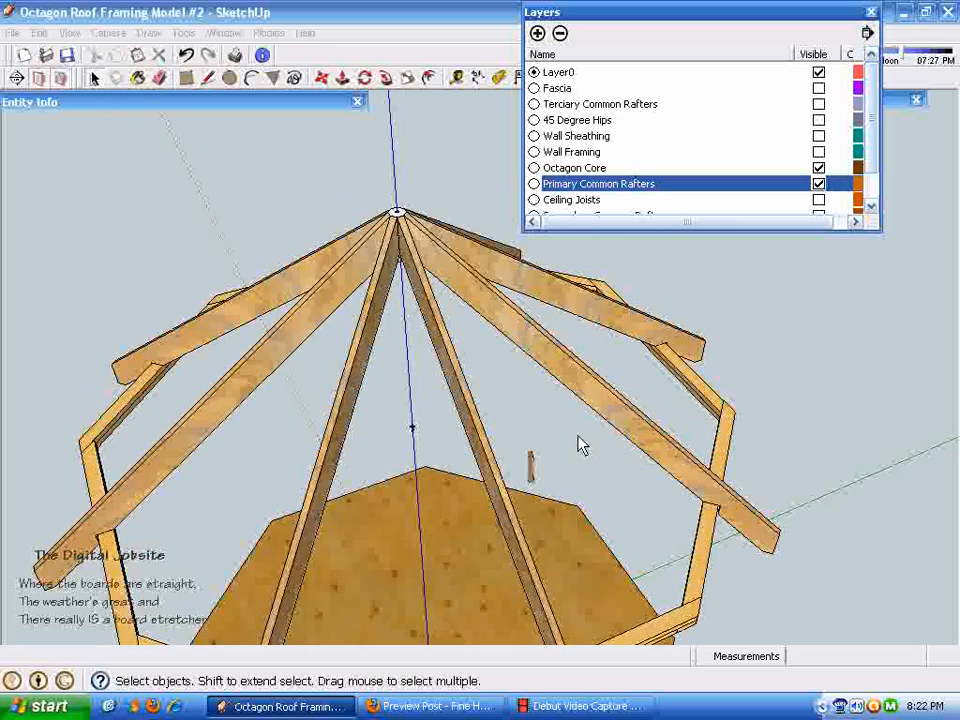
{"action": "left_click_drag", "start_coordinate": [583, 445], "coordinate": [527, 410]}
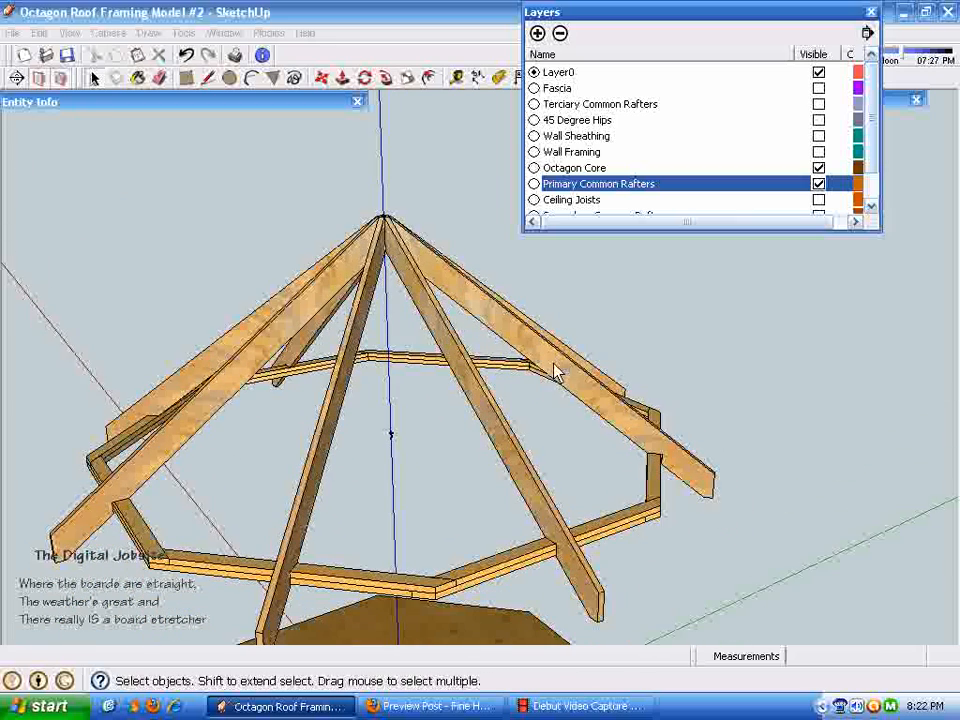
{"action": "left_click_drag", "start_coordinate": [555, 370], "coordinate": [480, 585]}
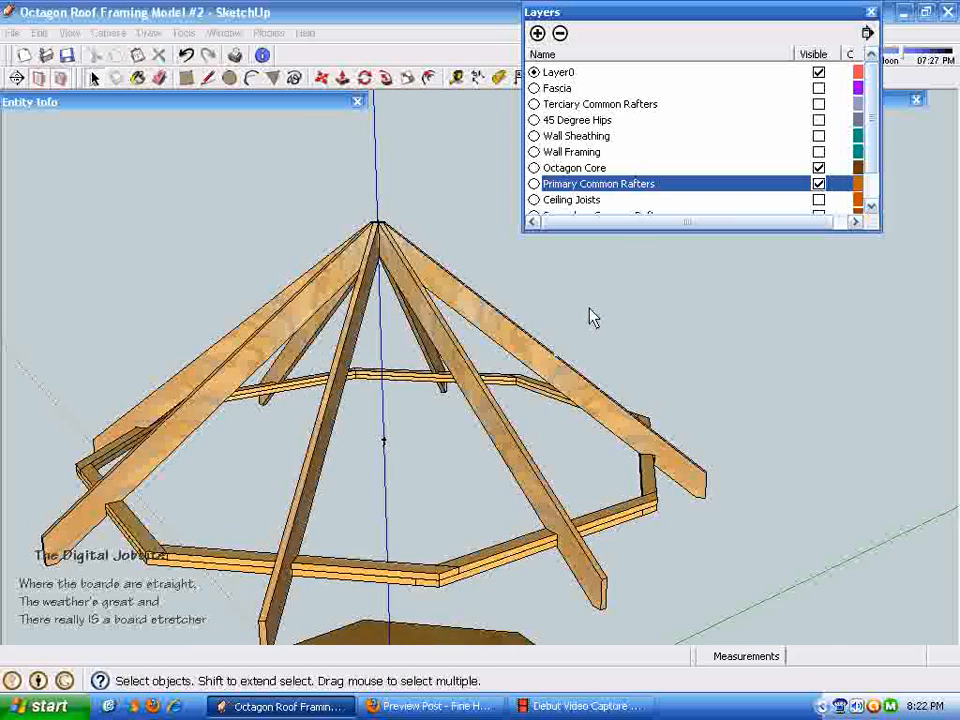
{"action": "left_click_drag", "start_coordinate": [590, 320], "coordinate": [510, 545]}
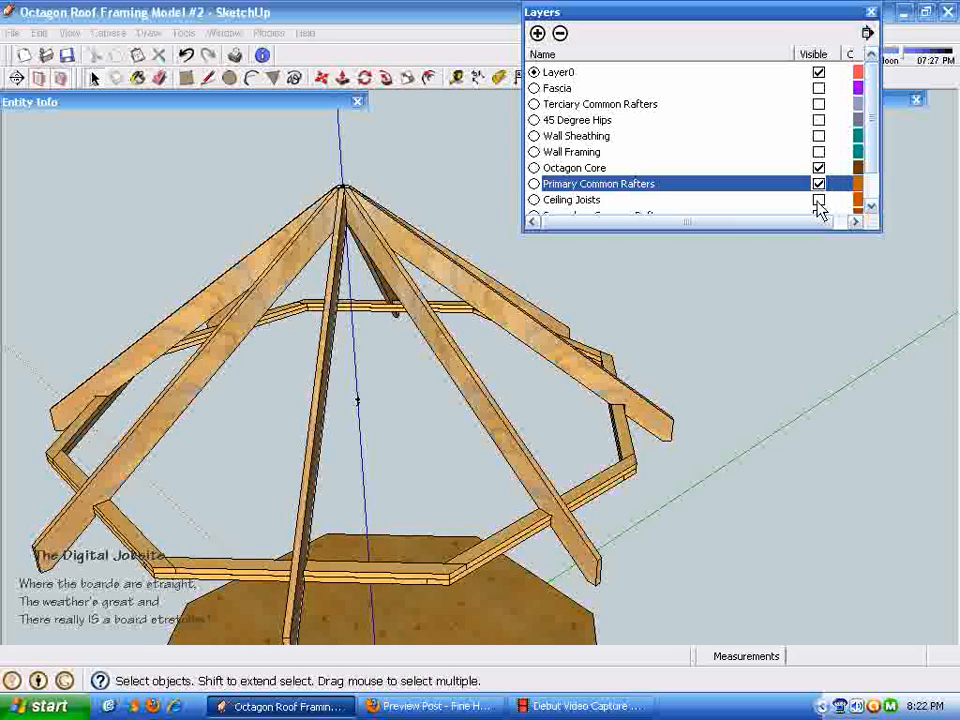
{"action": "left_click", "coordinate": [819, 199]}
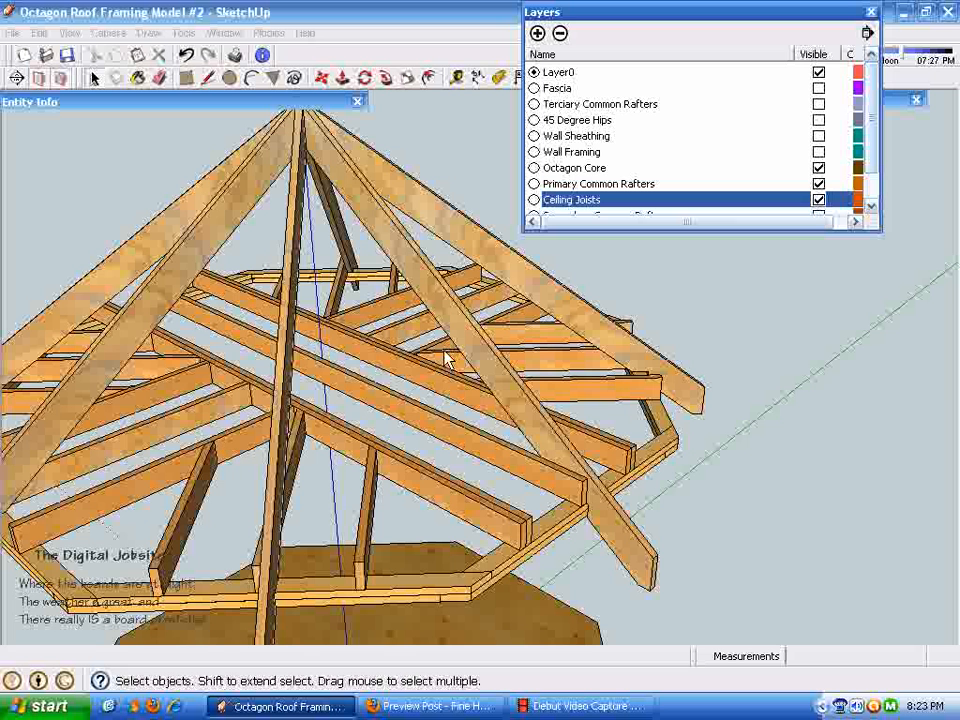
{"action": "mouse_move", "coordinate": [848, 249]}
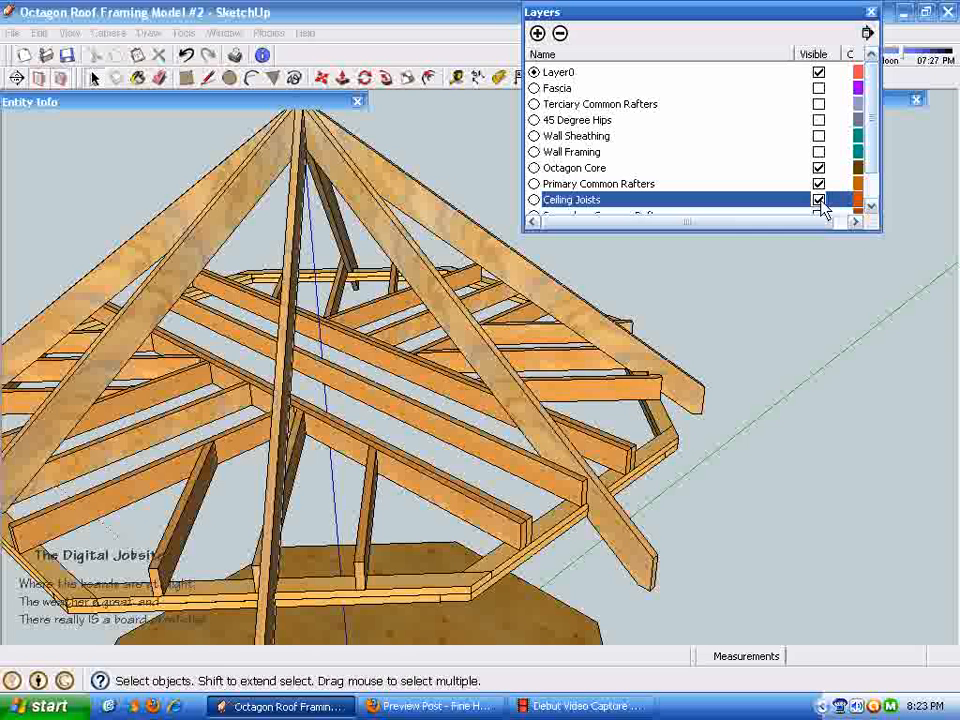
{"action": "left_click", "coordinate": [819, 199]}
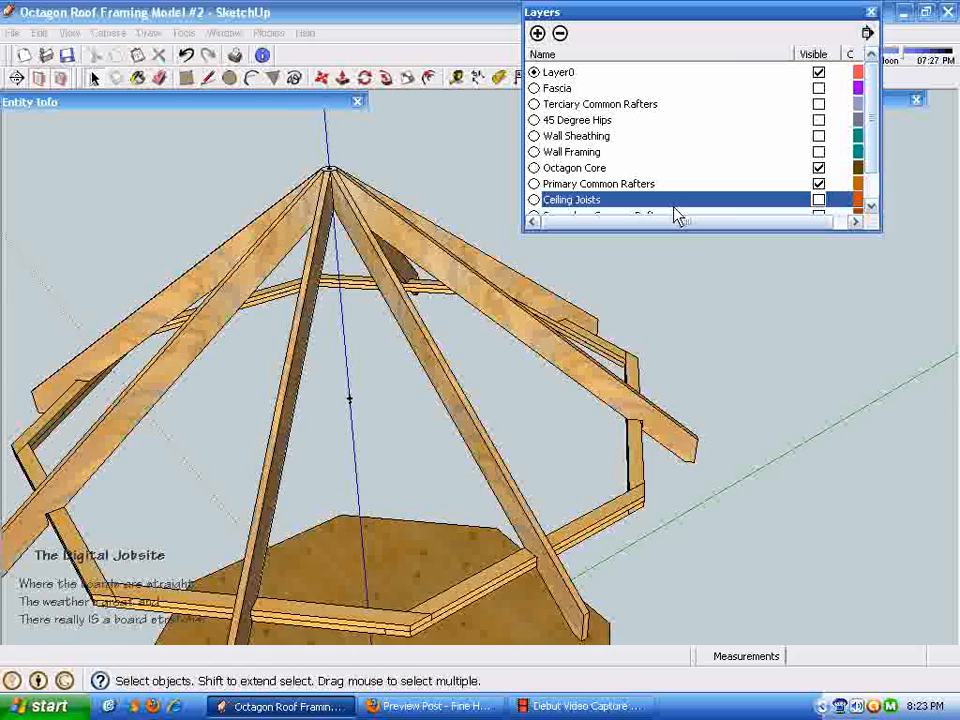
{"action": "mouse_move", "coordinate": [843, 128]}
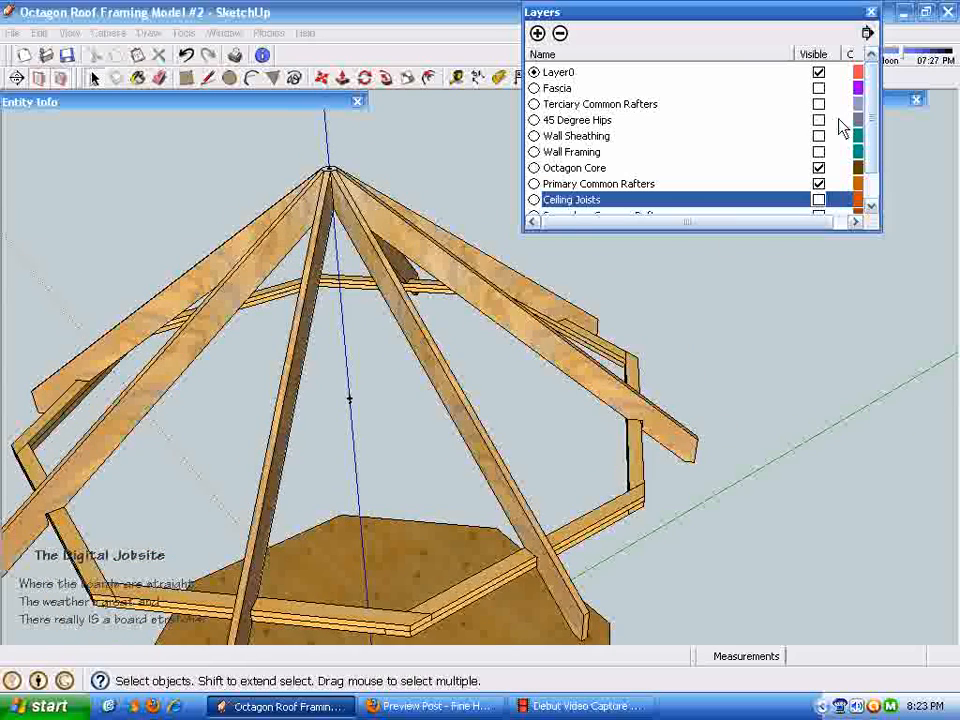
Step: Turn on the 45 Degree Hips layer and zoom in where a hip meets the plate
{"action": "left_click", "coordinate": [819, 120]}
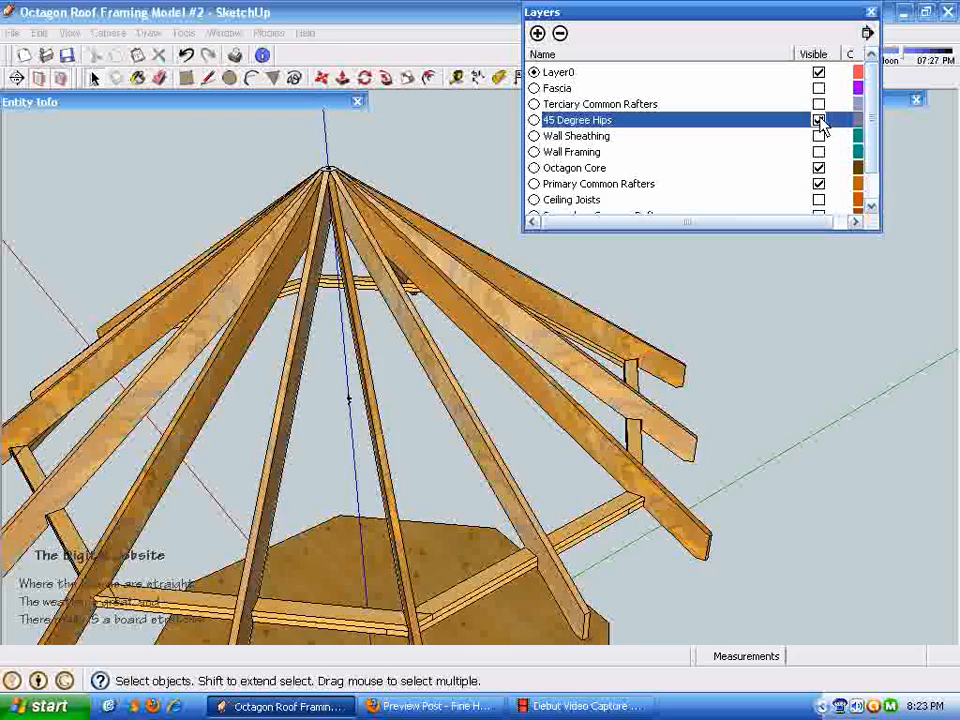
{"action": "left_click", "coordinate": [819, 119]}
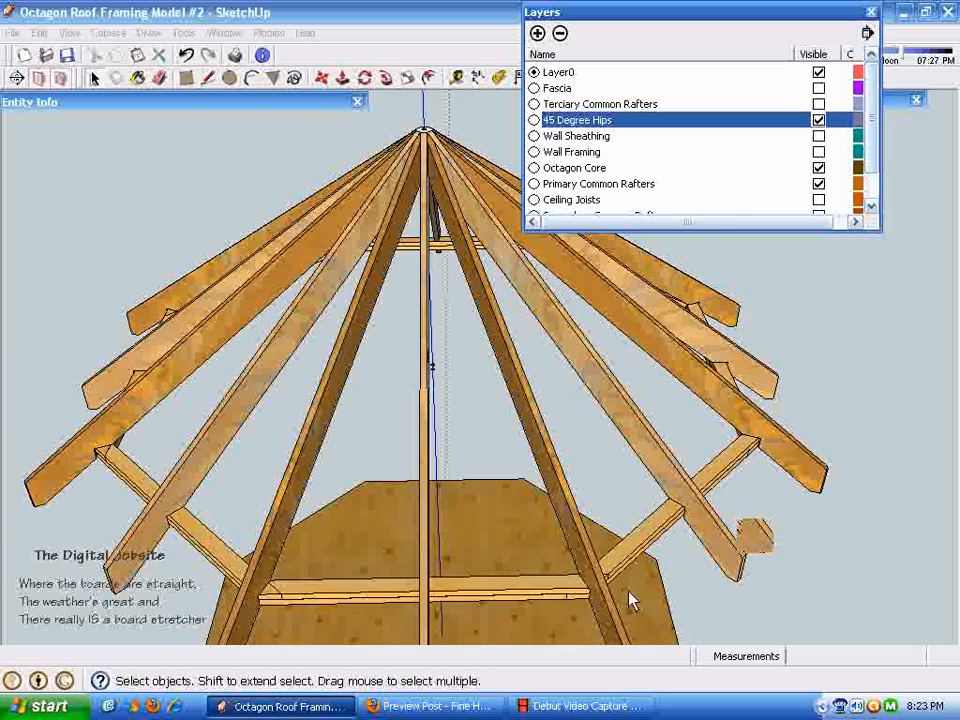
{"action": "mouse_move", "coordinate": [600, 590]}
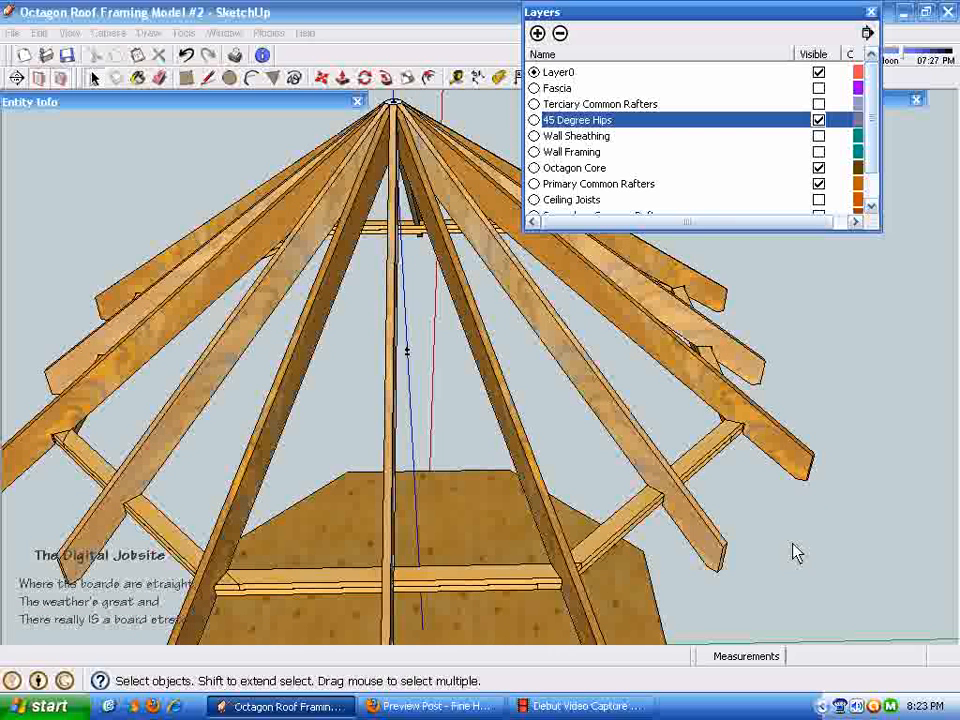
{"action": "mouse_move", "coordinate": [880, 390]}
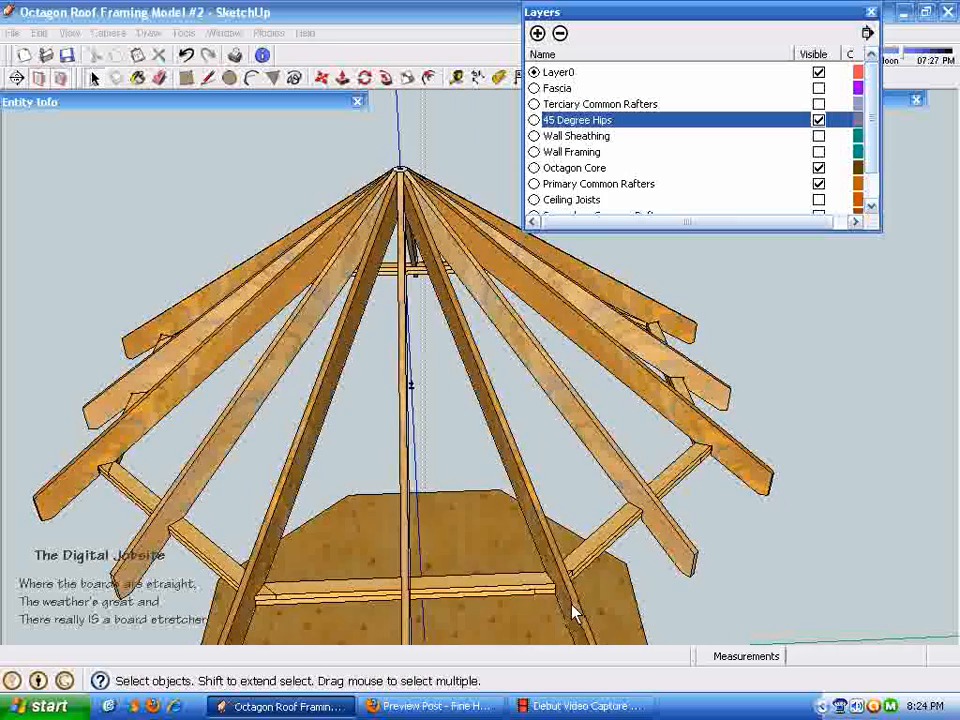
{"action": "left_click_drag", "start_coordinate": [575, 615], "coordinate": [555, 455]}
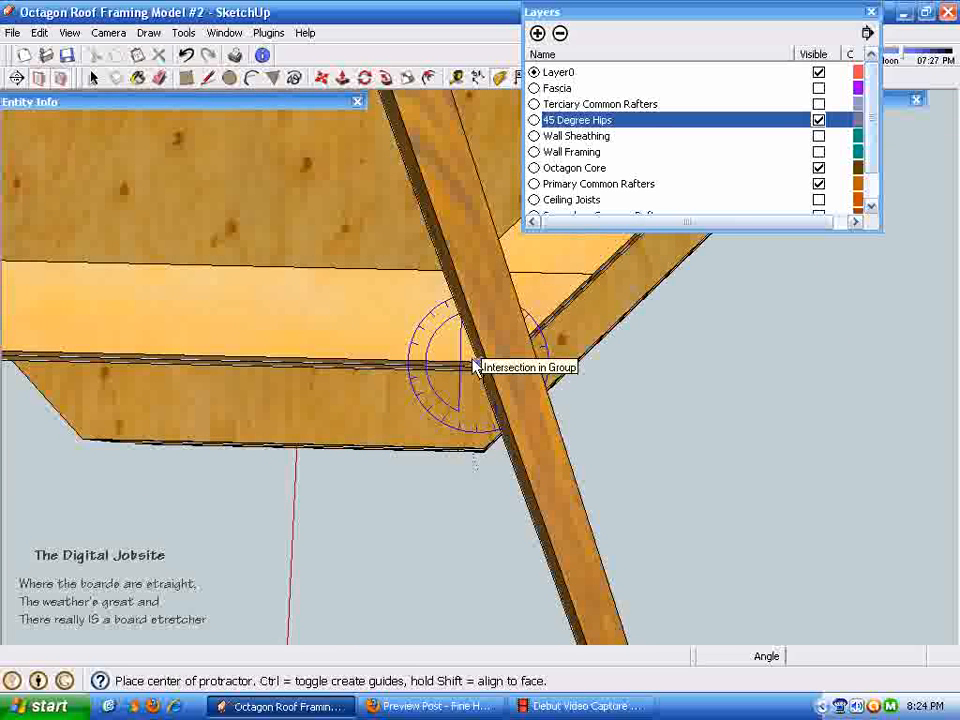
Step: Set the protractor origin at the hip intersection
{"action": "left_click", "coordinate": [475, 365]}
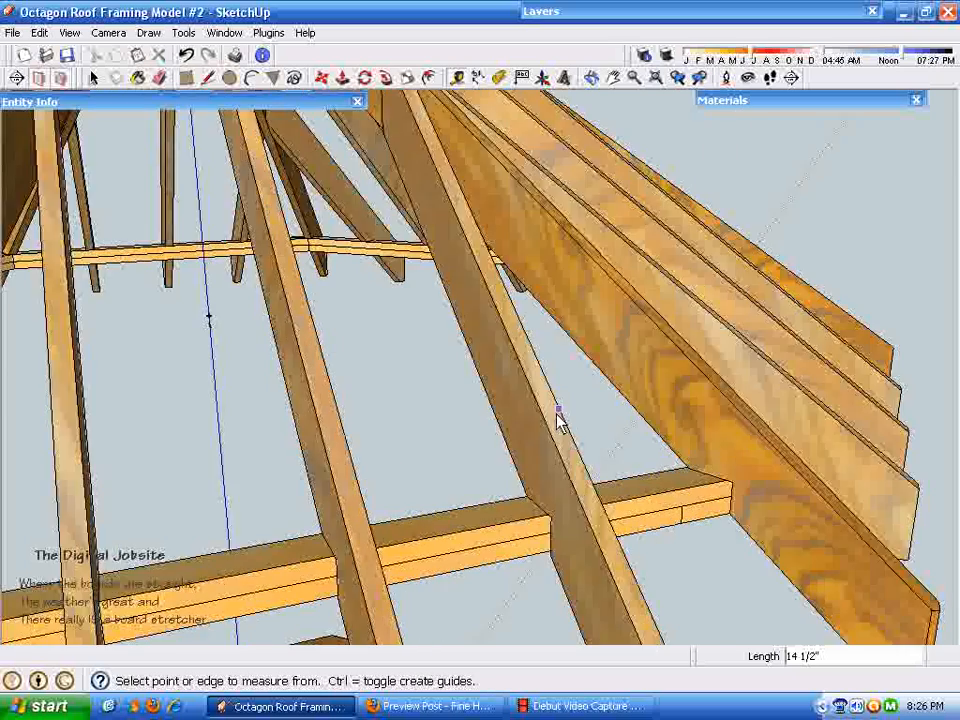
{"action": "left_click_drag", "start_coordinate": [560, 420], "coordinate": [380, 310]}
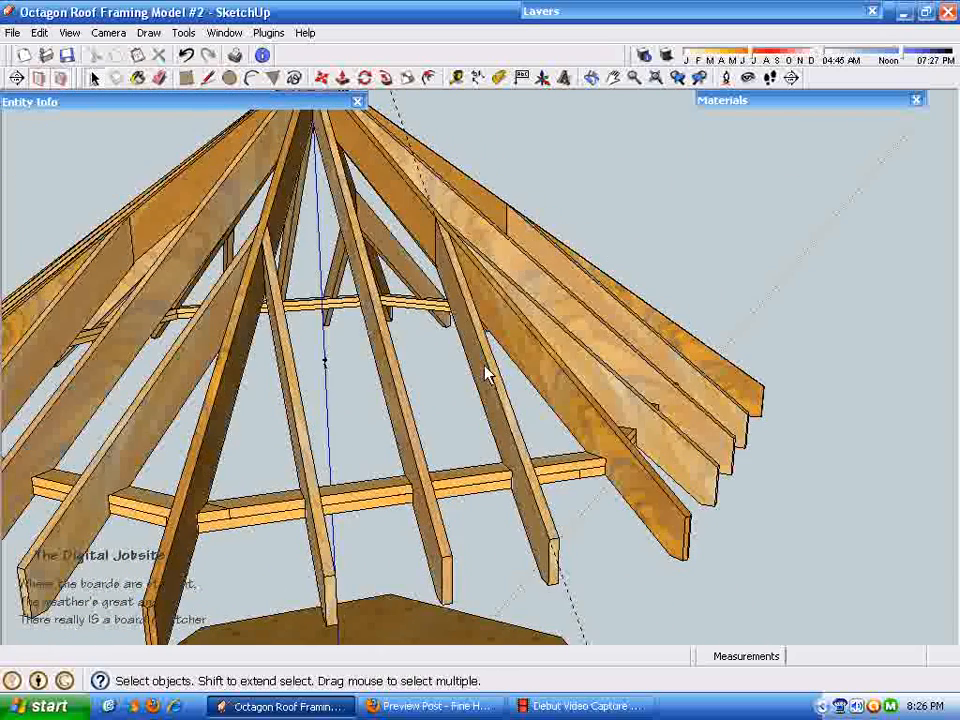
{"action": "left_click_drag", "start_coordinate": [490, 375], "coordinate": [440, 330]}
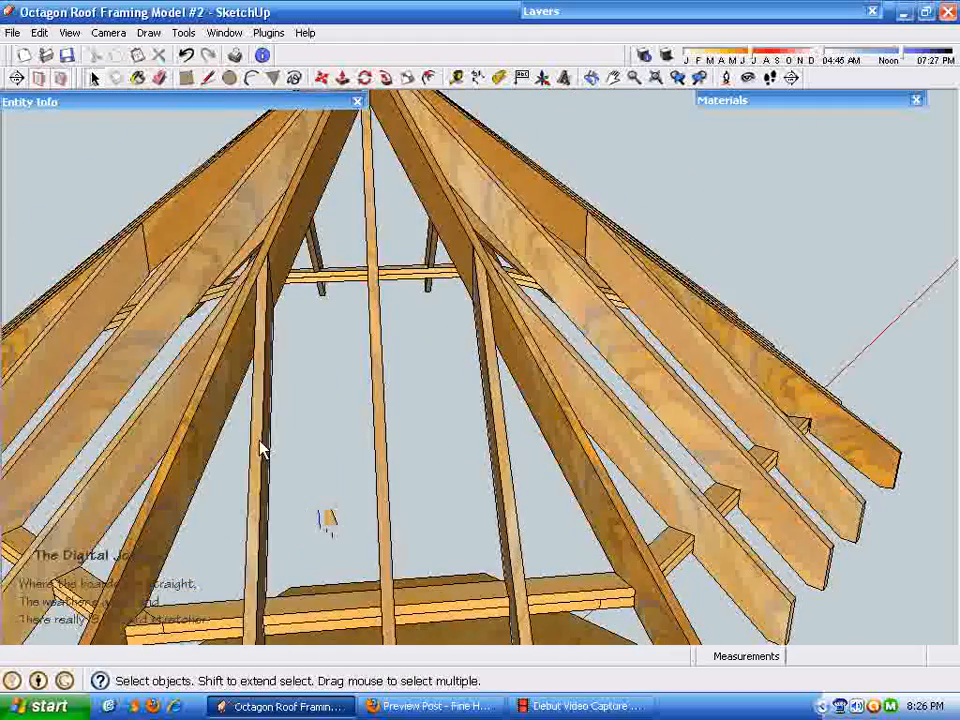
{"action": "left_click_drag", "start_coordinate": [260, 450], "coordinate": [550, 375]}
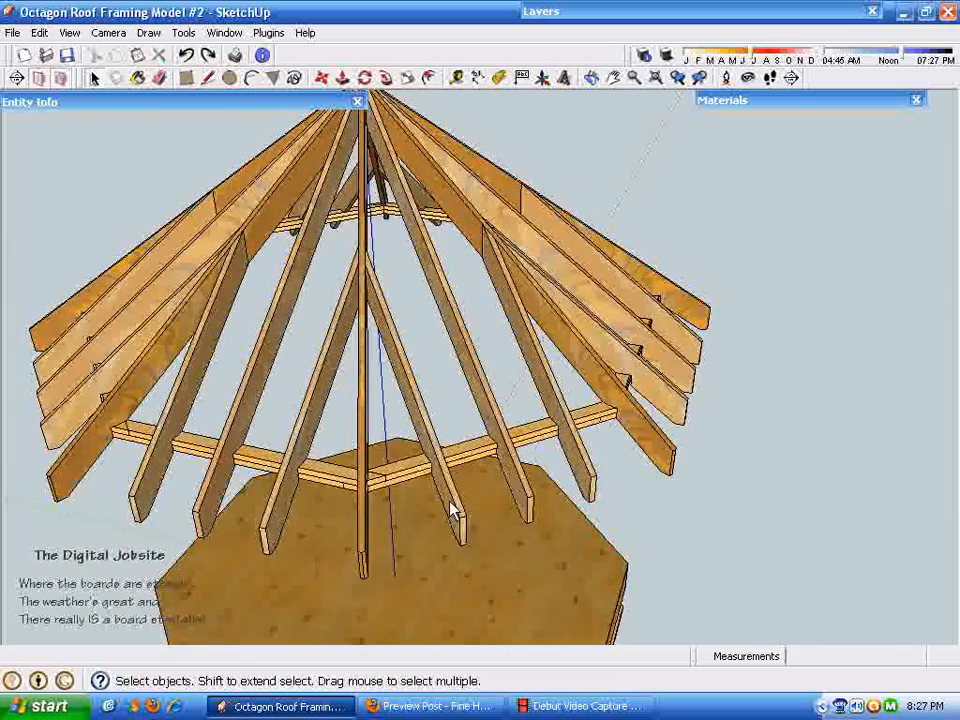
{"action": "left_click_drag", "start_coordinate": [450, 510], "coordinate": [600, 485]}
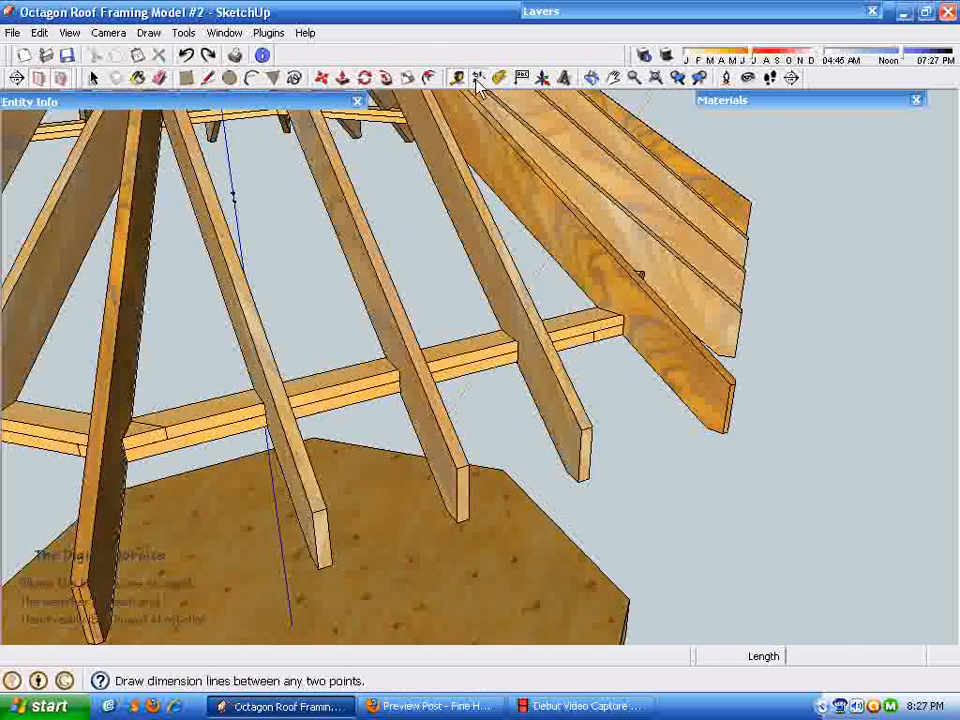
{"action": "left_click", "coordinate": [478, 78]}
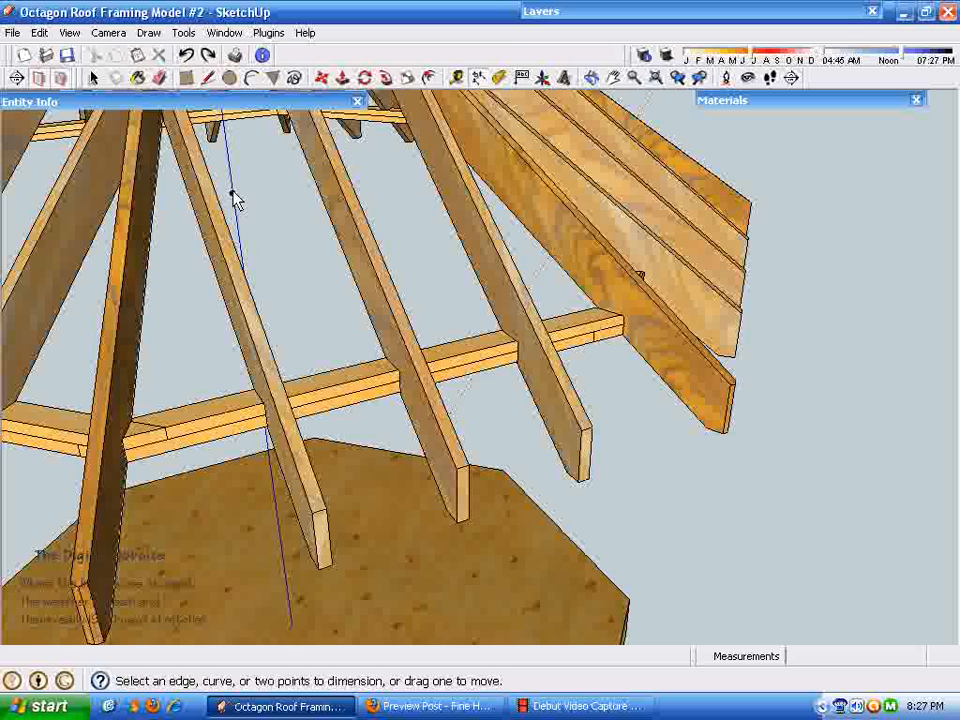
{"action": "left_click", "coordinate": [232, 193]}
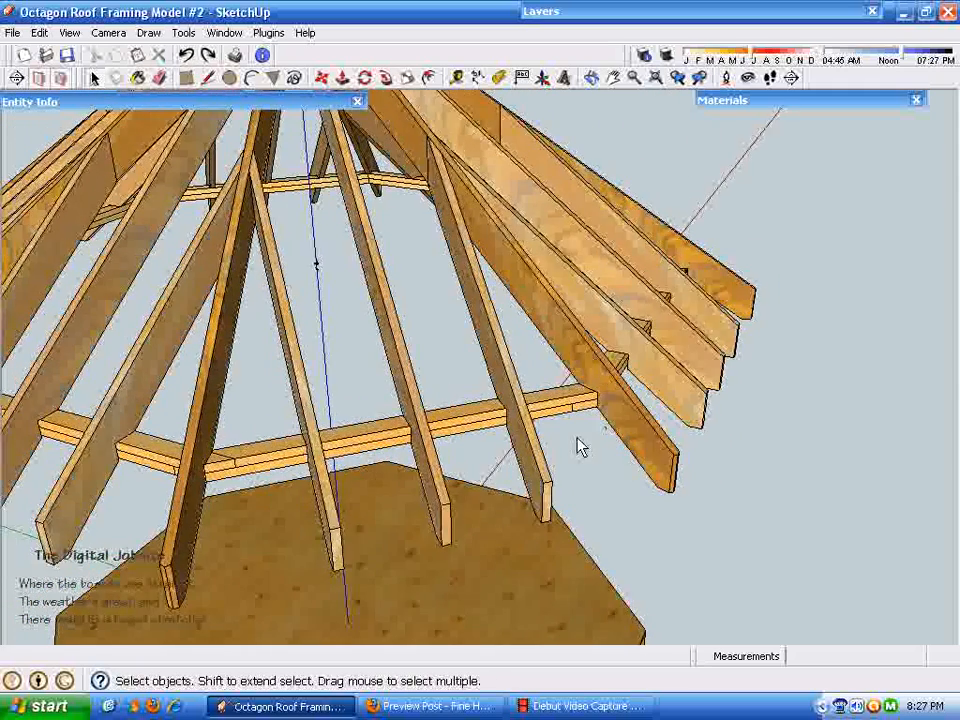
{"action": "left_click_drag", "start_coordinate": [582, 445], "coordinate": [425, 370]}
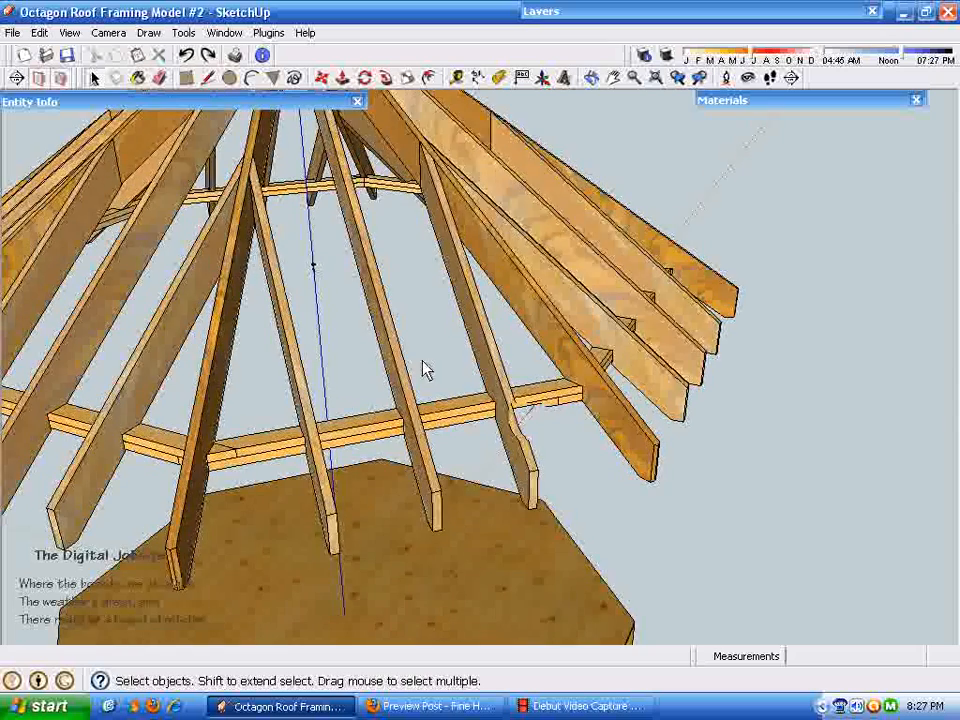
{"action": "left_click_drag", "start_coordinate": [425, 370], "coordinate": [475, 355]}
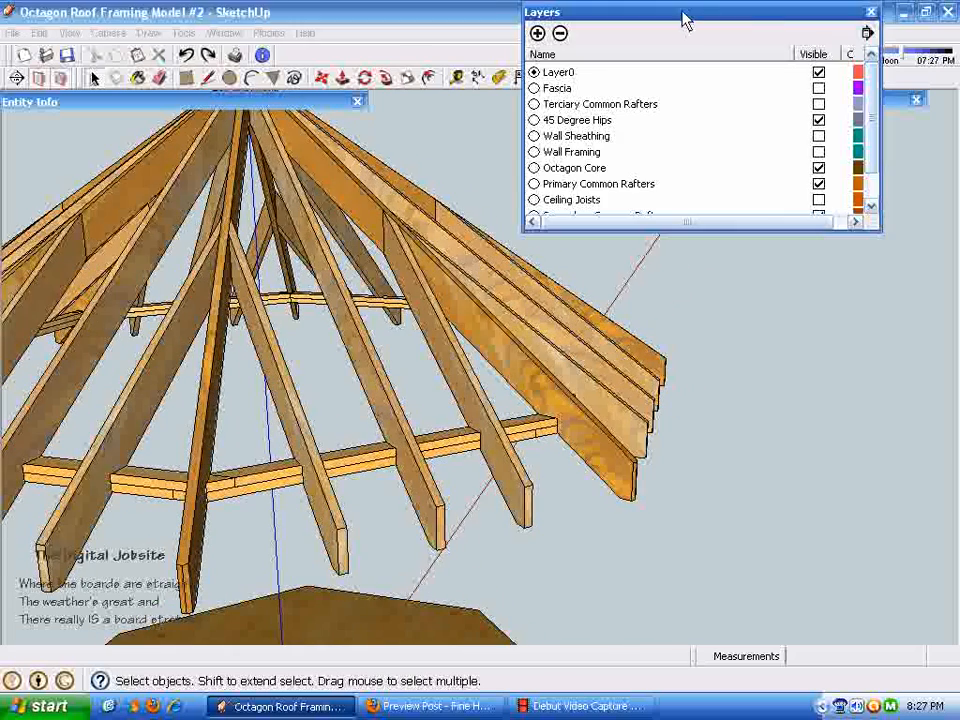
{"action": "mouse_move", "coordinate": [808, 120]}
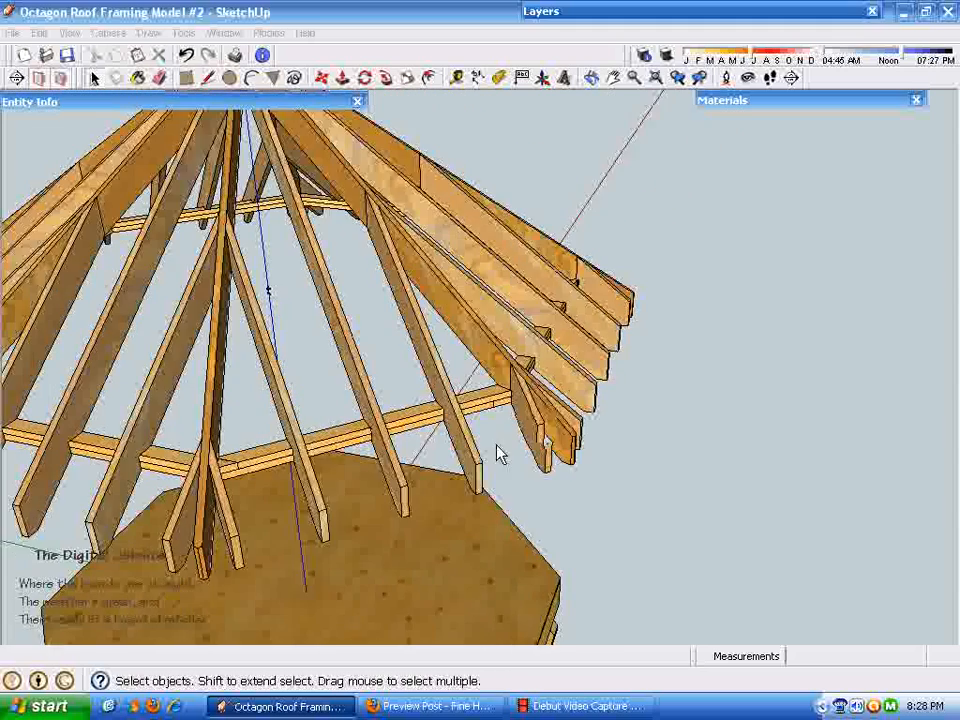
{"action": "left_click_drag", "start_coordinate": [500, 453], "coordinate": [490, 445]}
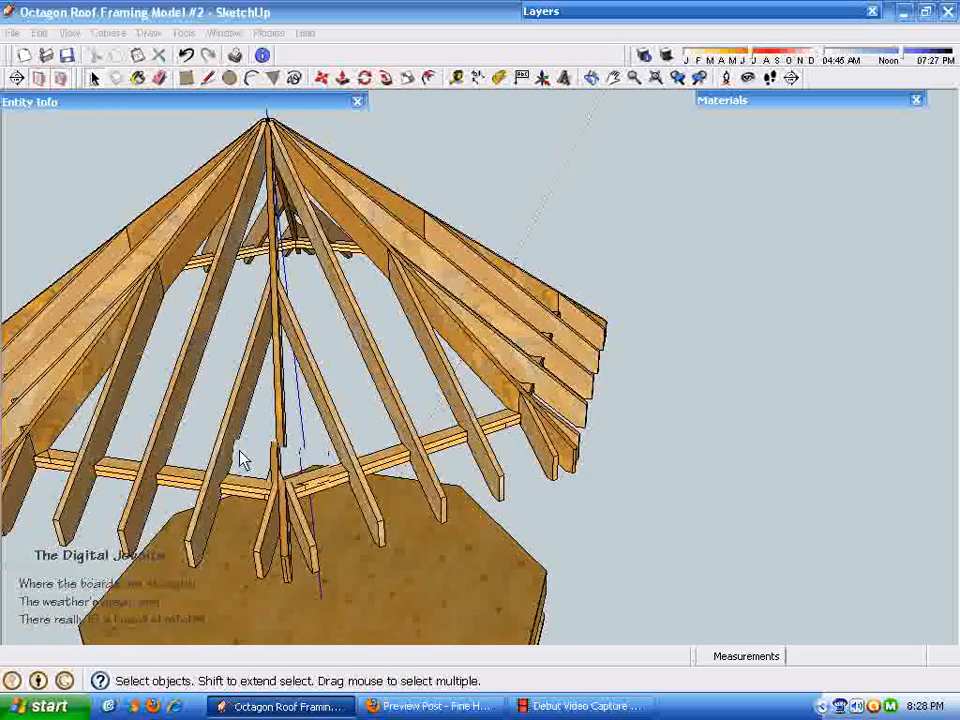
{"action": "left_click_drag", "start_coordinate": [245, 458], "coordinate": [410, 415]}
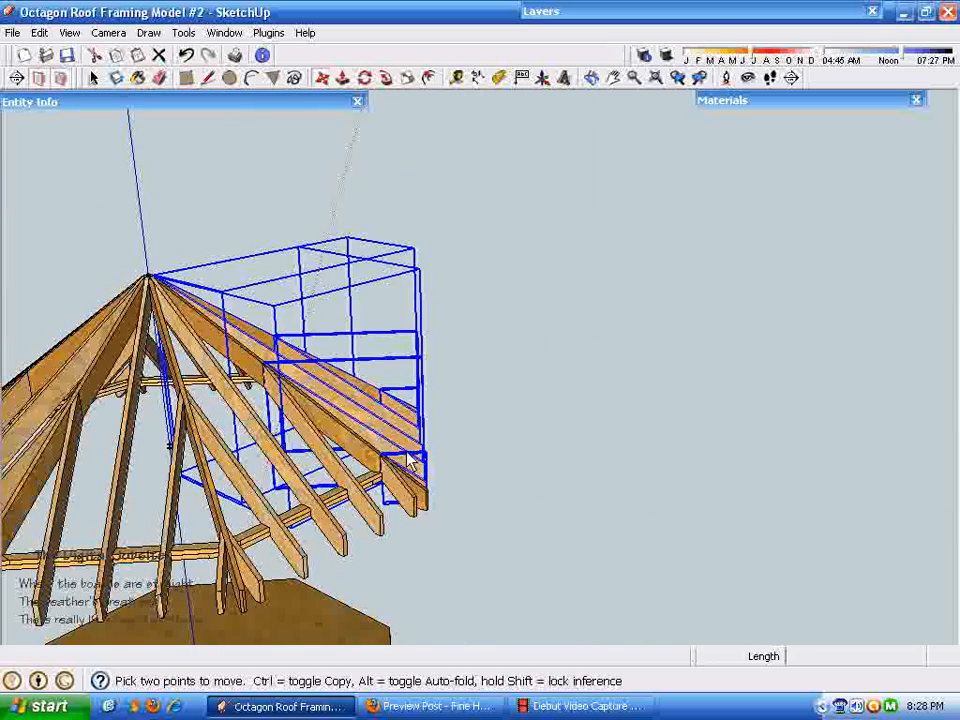
Step: Drag a rafter group out of the roof and orbit to inspect it from two angles
{"action": "left_click_drag", "start_coordinate": [410, 460], "coordinate": [785, 445]}
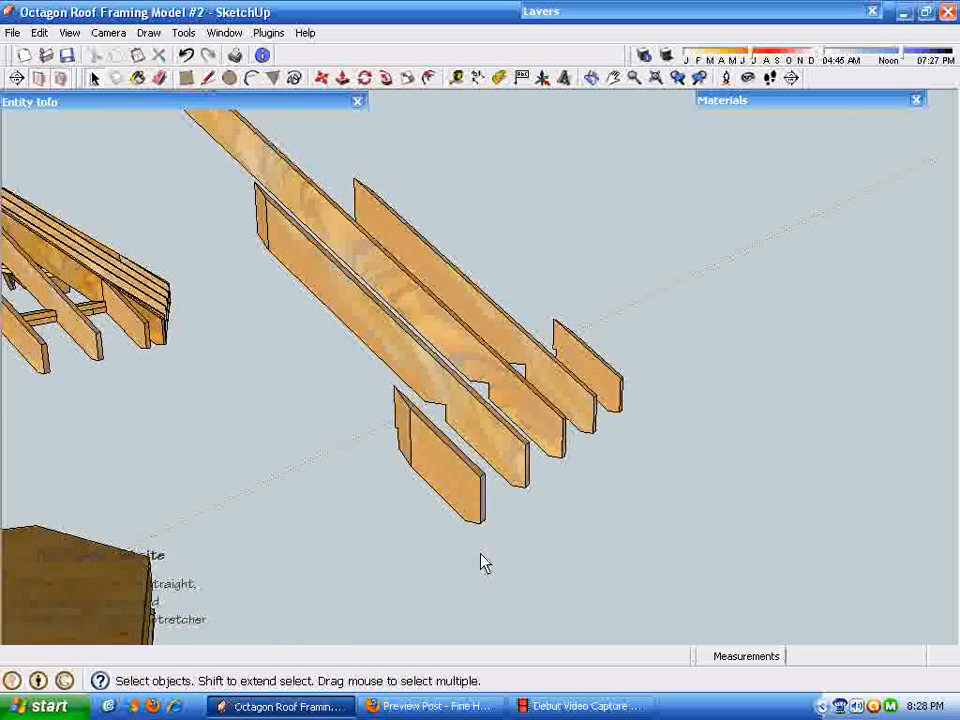
{"action": "left_click_drag", "start_coordinate": [485, 562], "coordinate": [500, 440]}
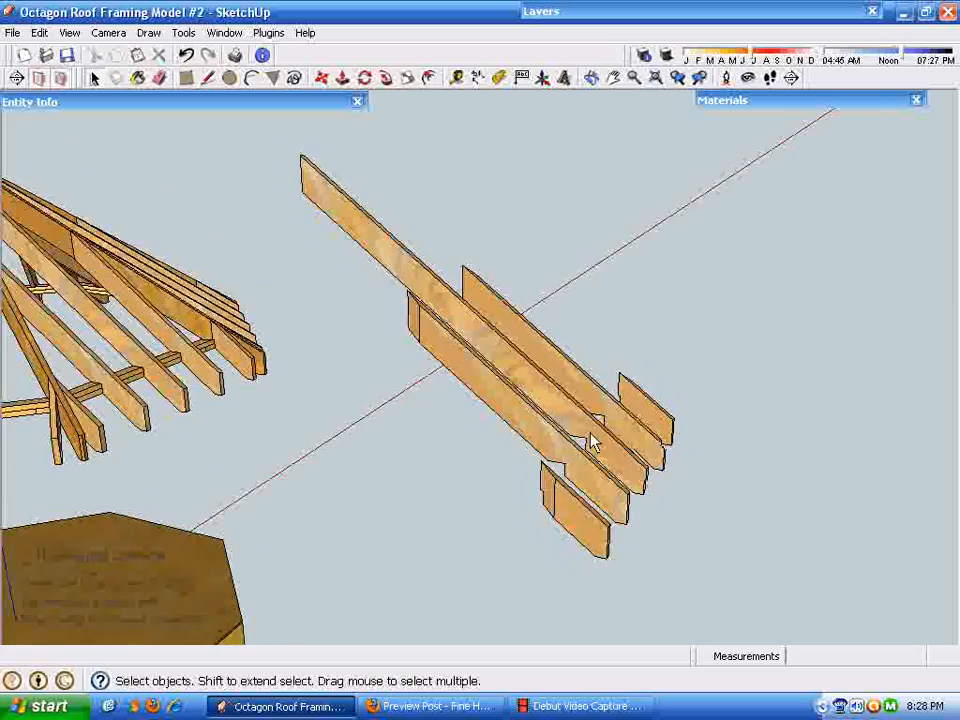
{"action": "left_click_drag", "start_coordinate": [590, 440], "coordinate": [789, 470]}
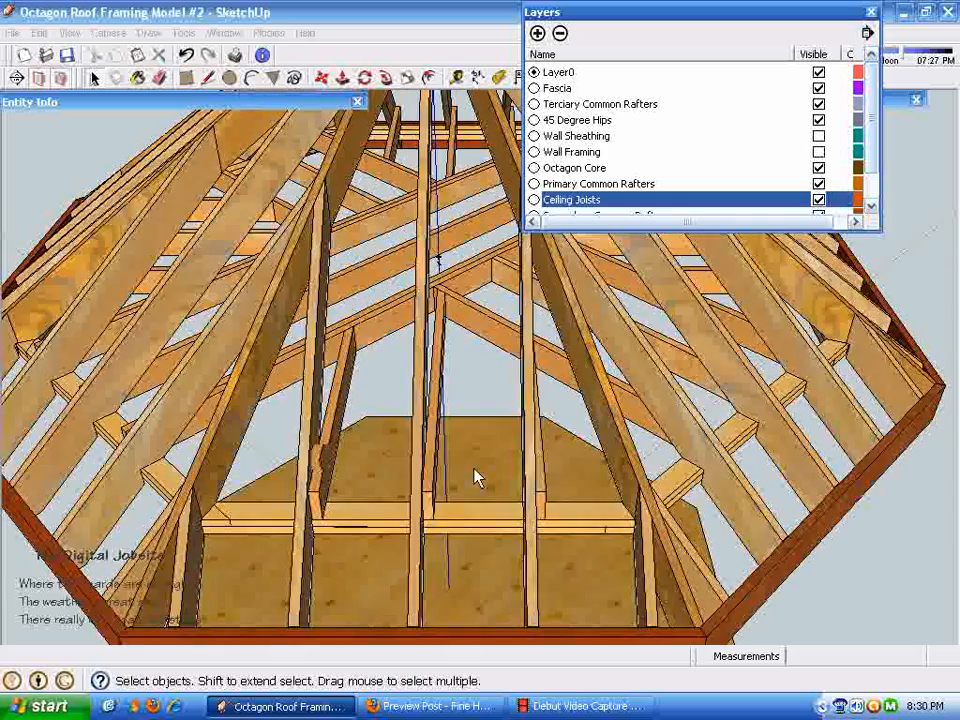
{"action": "left_click_drag", "start_coordinate": [475, 477], "coordinate": [390, 495]}
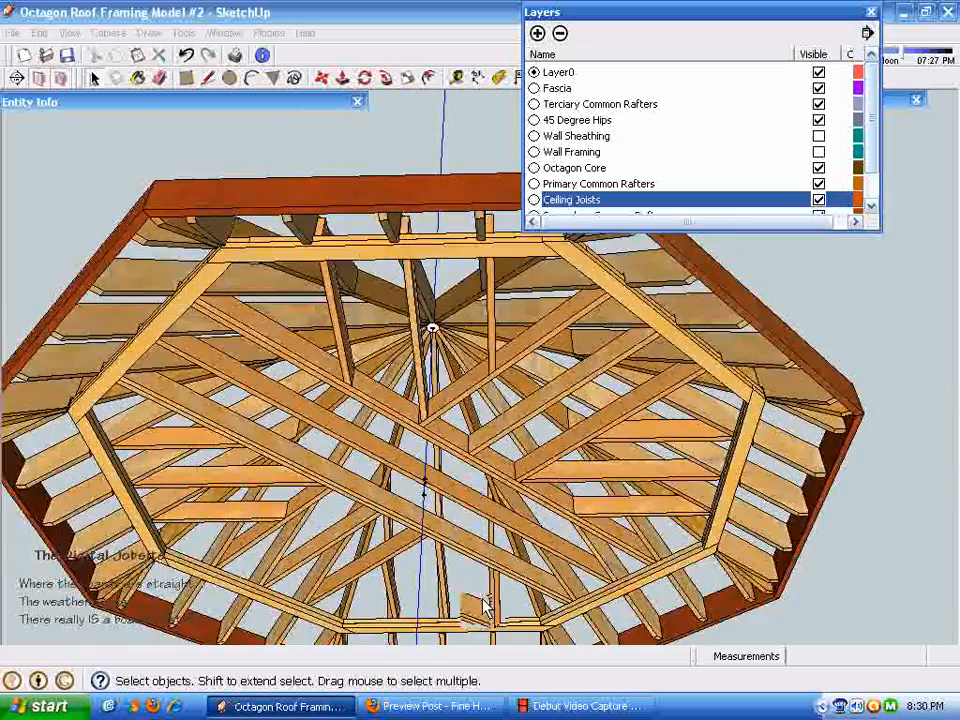
{"action": "left_click_drag", "start_coordinate": [480, 600], "coordinate": [390, 465]}
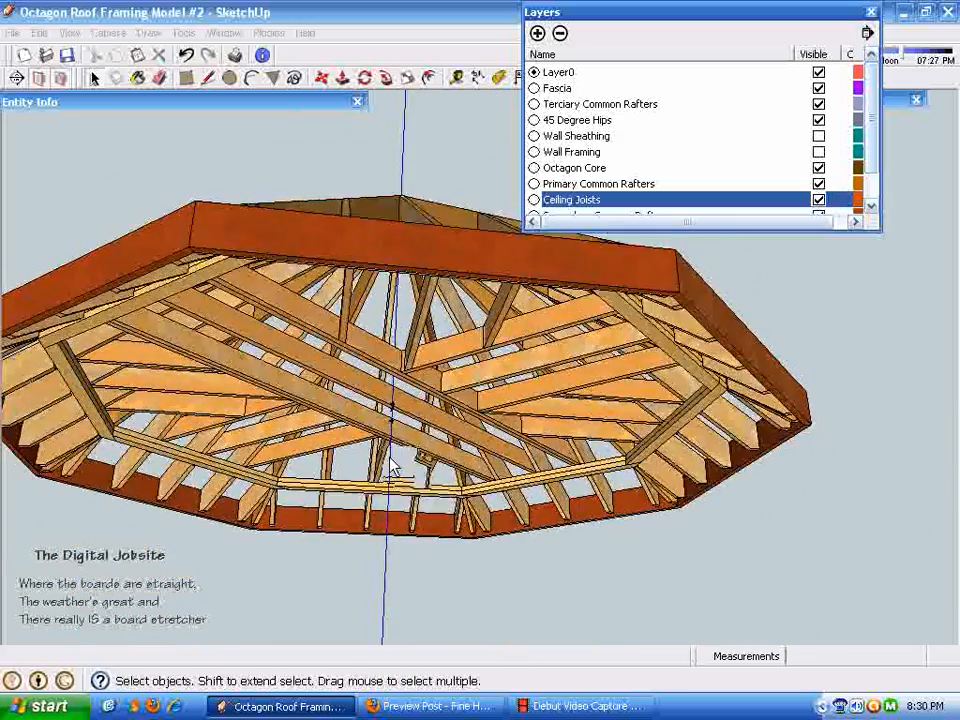
{"action": "left_click_drag", "start_coordinate": [390, 470], "coordinate": [470, 480]}
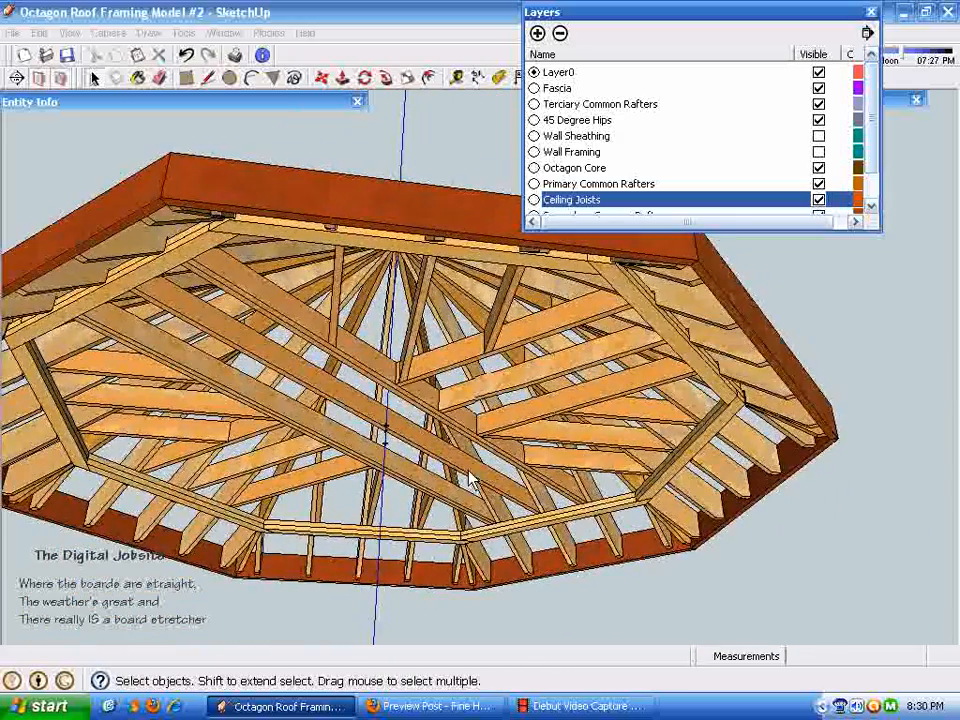
{"action": "left_click_drag", "start_coordinate": [470, 480], "coordinate": [400, 445]}
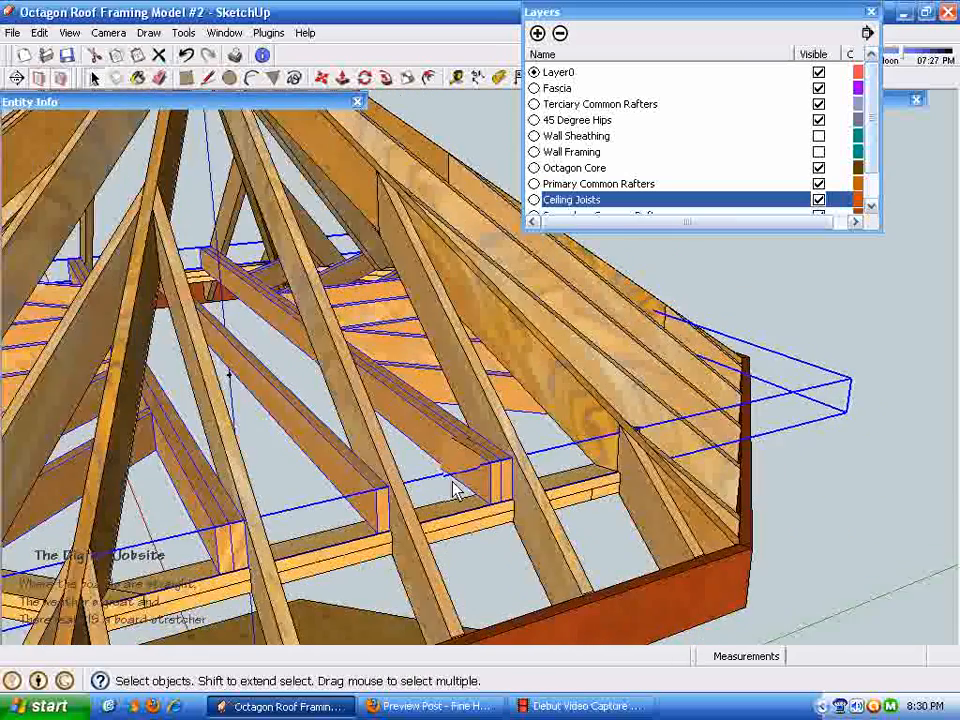
{"action": "left_click_drag", "start_coordinate": [455, 490], "coordinate": [450, 428]}
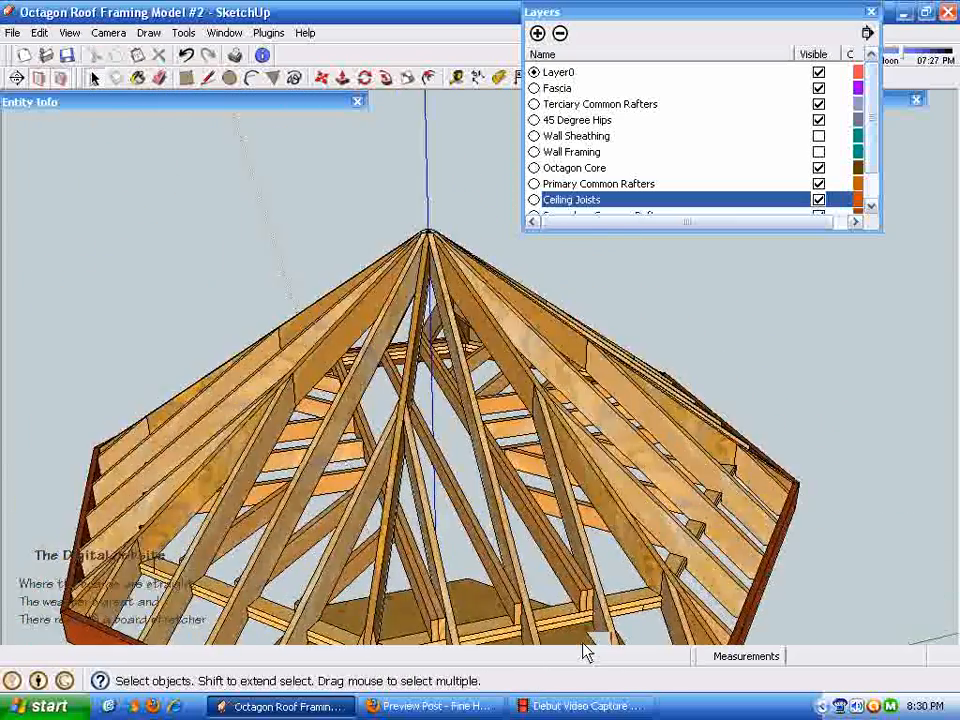
{"action": "left_click_drag", "start_coordinate": [587, 652], "coordinate": [810, 347]}
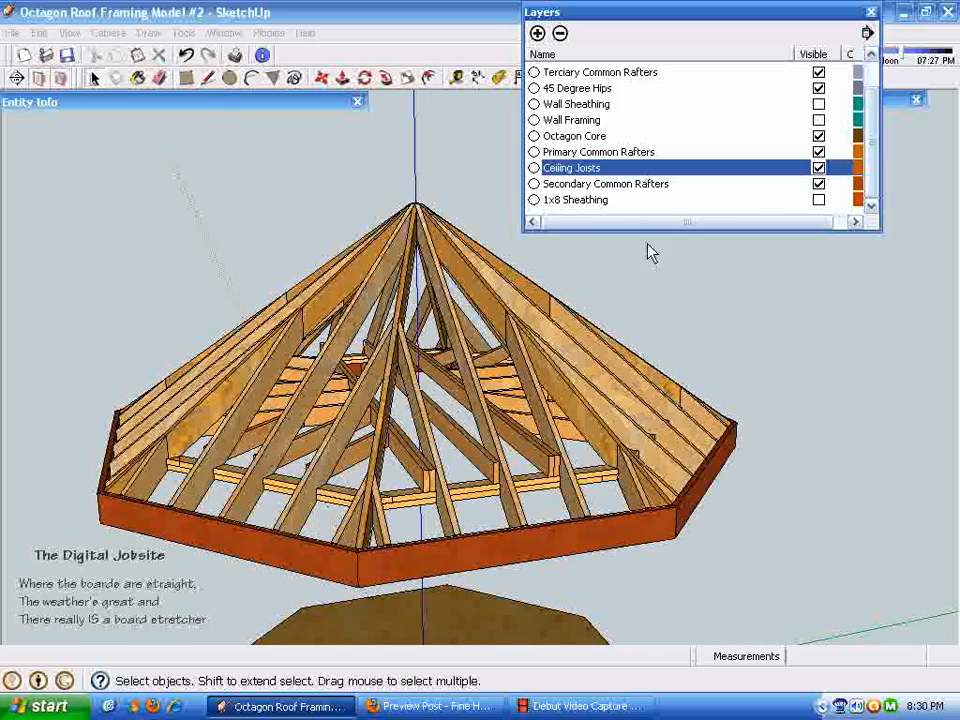
Step: Turn the 1x8 Sheathing layer back on in the Layers dialog
{"action": "left_click", "coordinate": [819, 199]}
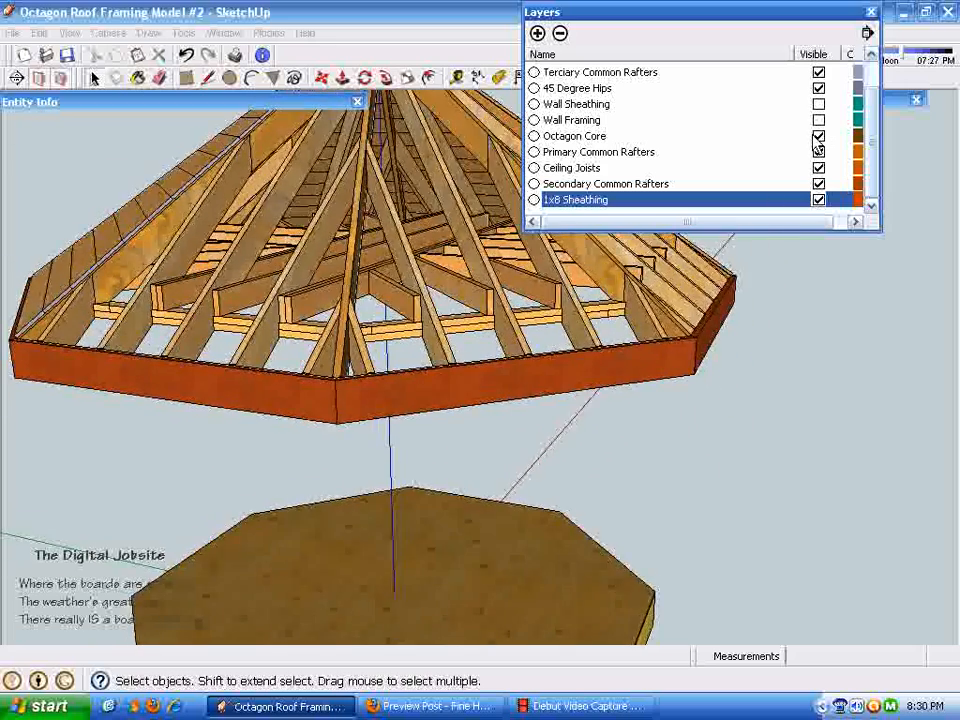
Step: Make the hidden wall layers visible in the Layers dialog
{"action": "left_click", "coordinate": [819, 104]}
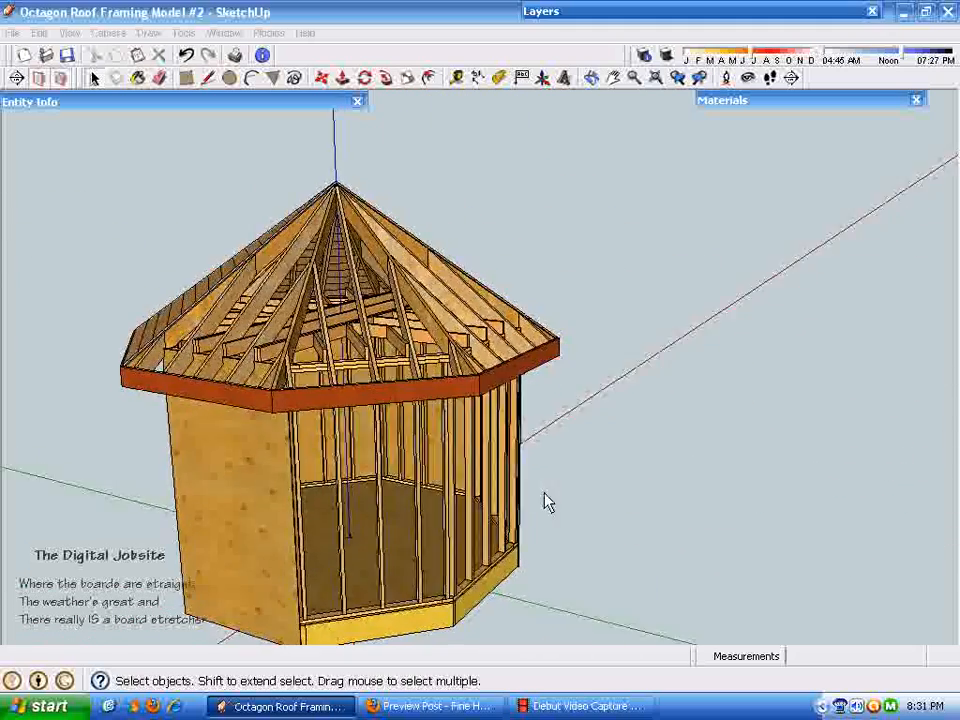
{"action": "left_click_drag", "start_coordinate": [547, 501], "coordinate": [615, 120]}
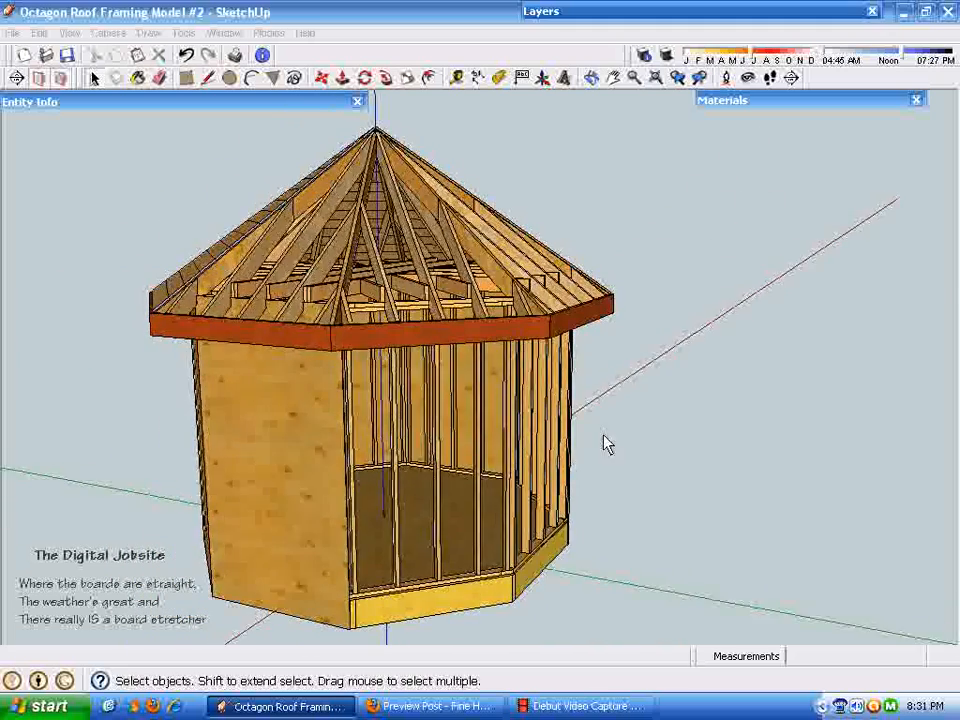
{"action": "left_click_drag", "start_coordinate": [608, 443], "coordinate": [697, 543]}
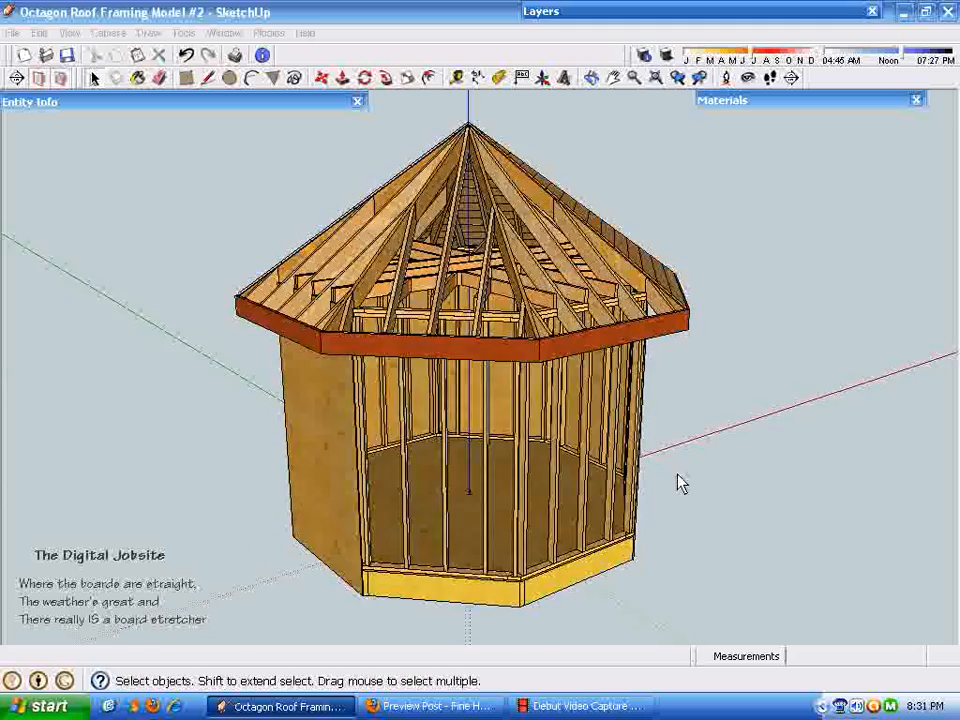
{"action": "left_click_drag", "start_coordinate": [680, 483], "coordinate": [730, 417]}
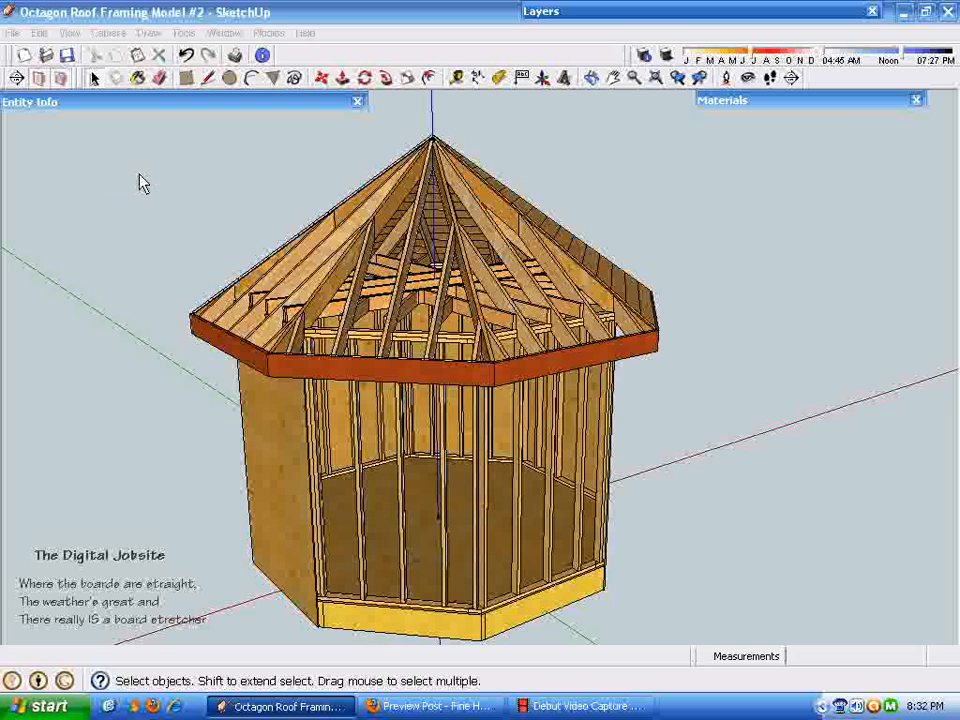
{"action": "mouse_move", "coordinate": [141, 241]}
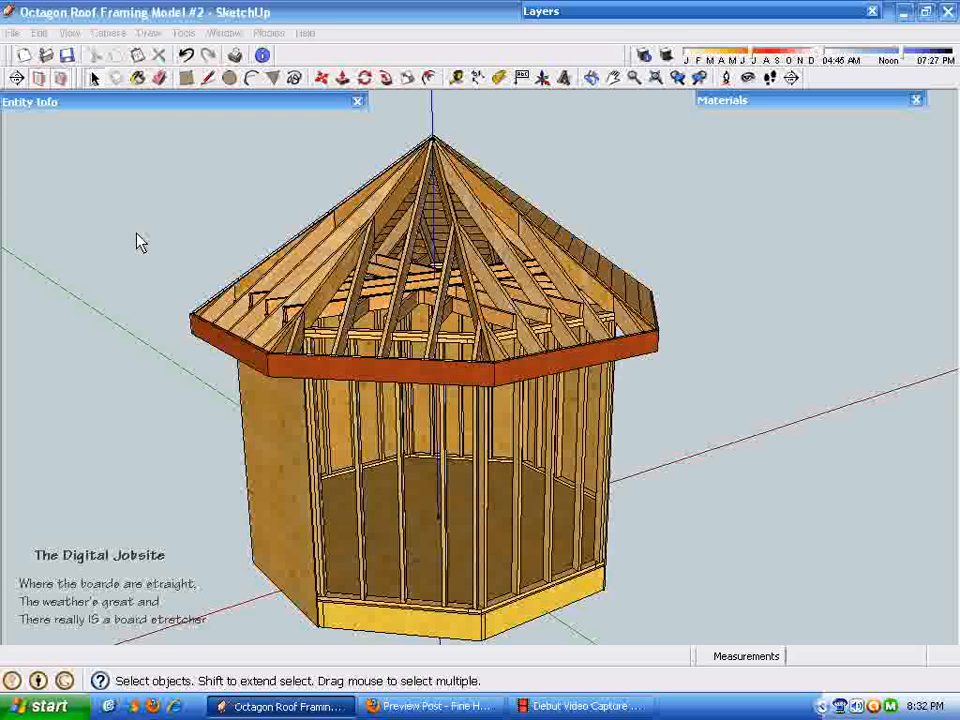
{"action": "mouse_move", "coordinate": [137, 254]}
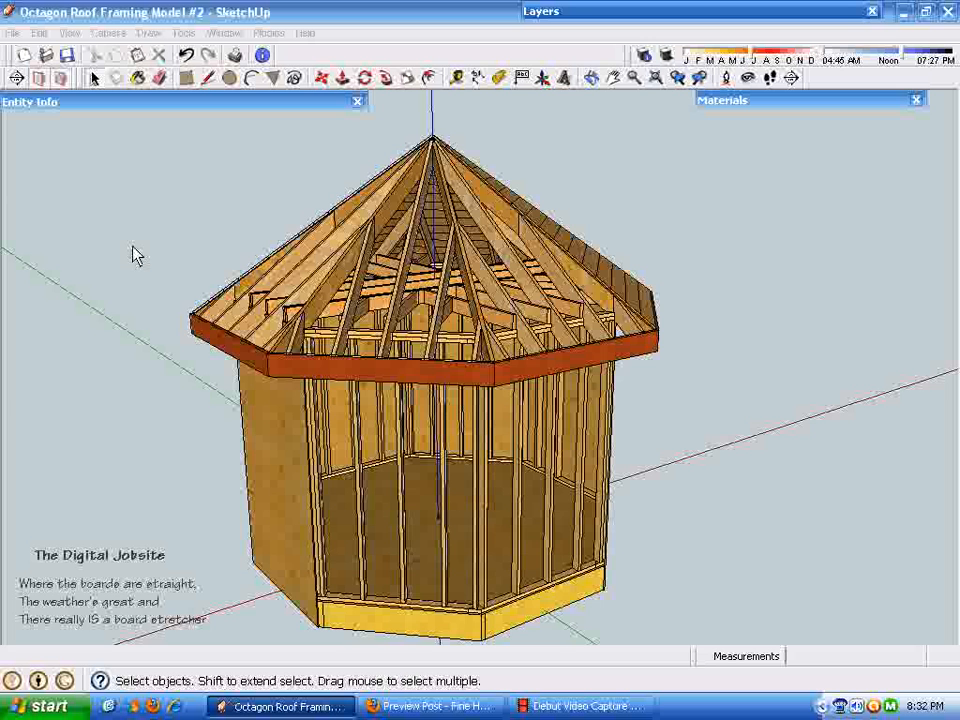
{"action": "mouse_move", "coordinate": [657, 522]}
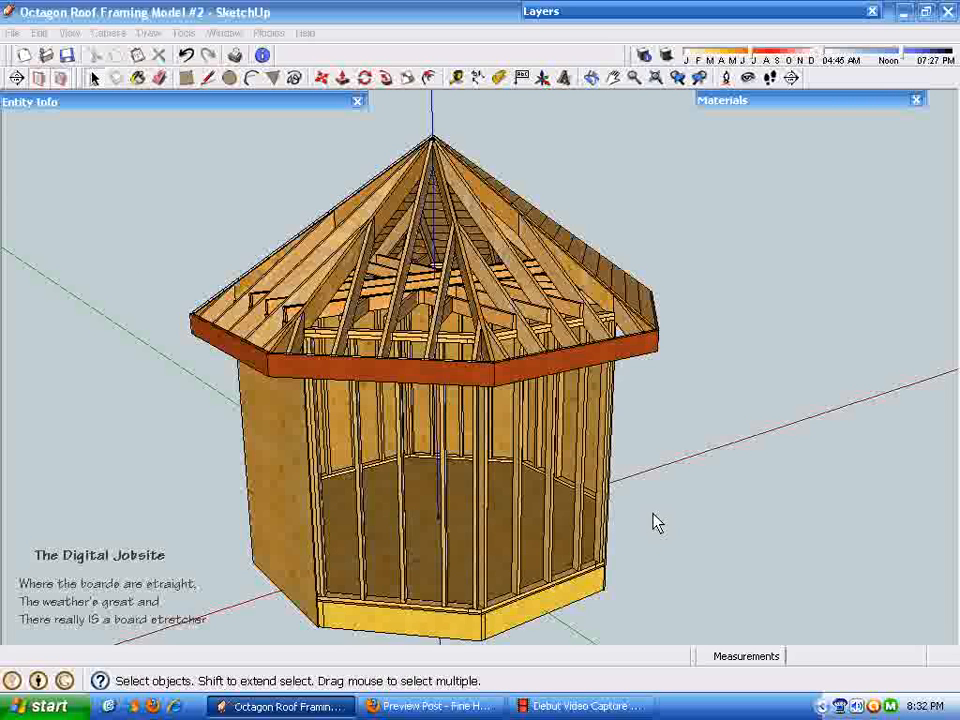
{"action": "mouse_move", "coordinate": [678, 427]}
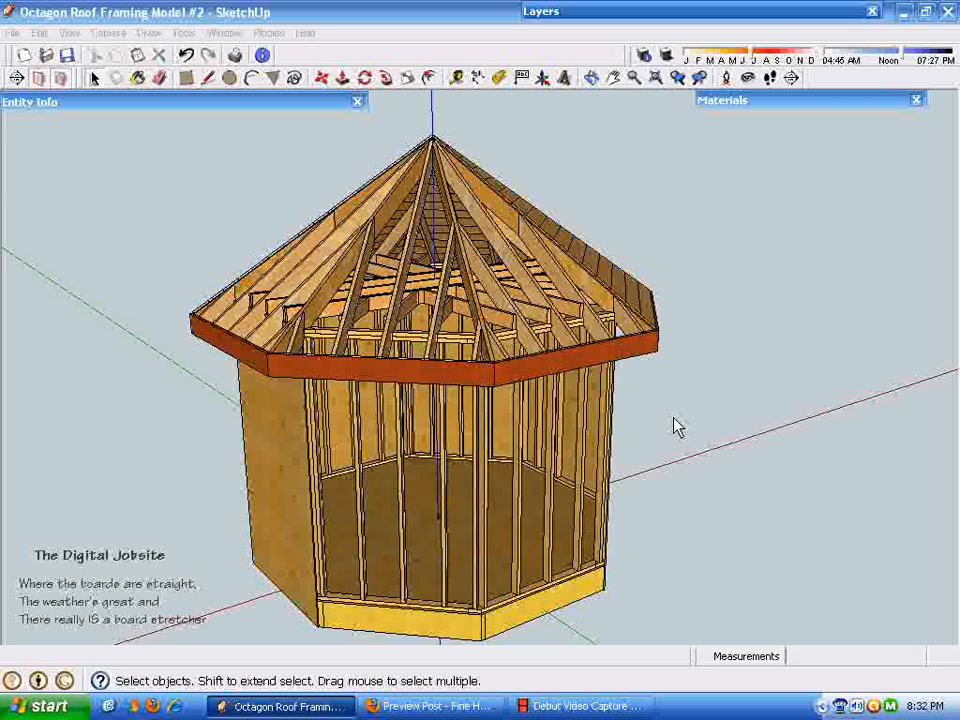
{"action": "mouse_move", "coordinate": [689, 438]}
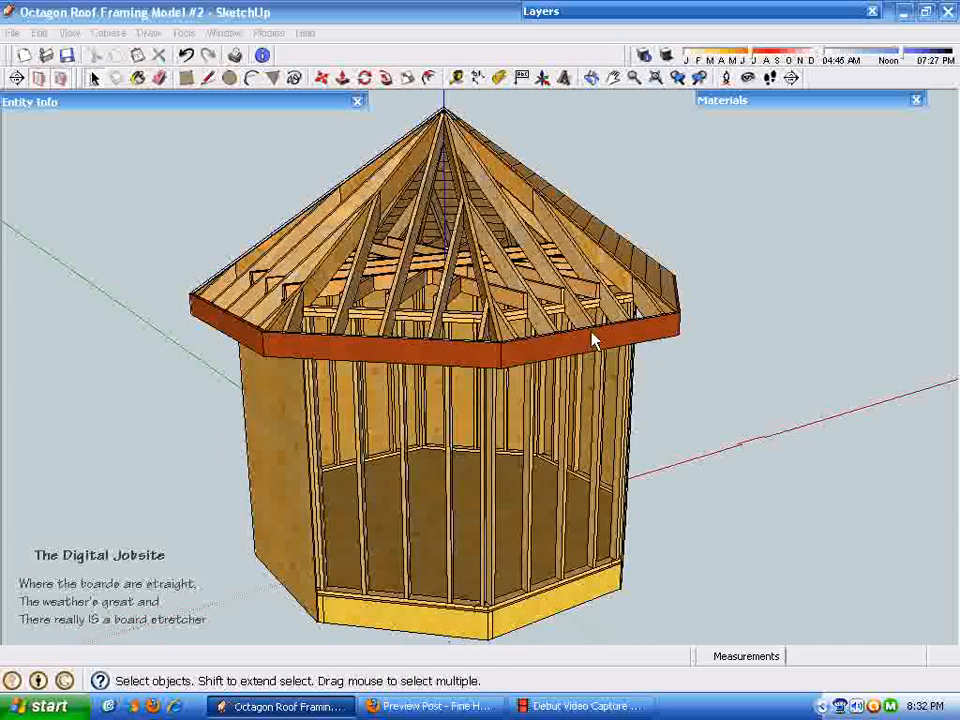
{"action": "left_click_drag", "start_coordinate": [590, 340], "coordinate": [730, 435]}
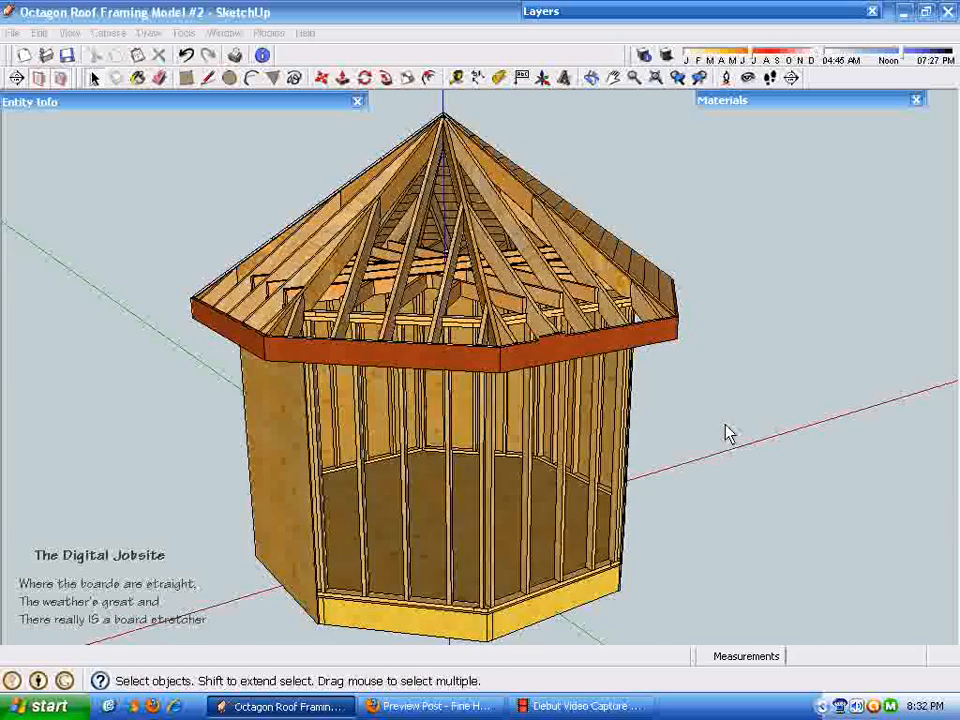
{"action": "left_click_drag", "start_coordinate": [730, 433], "coordinate": [710, 465]}
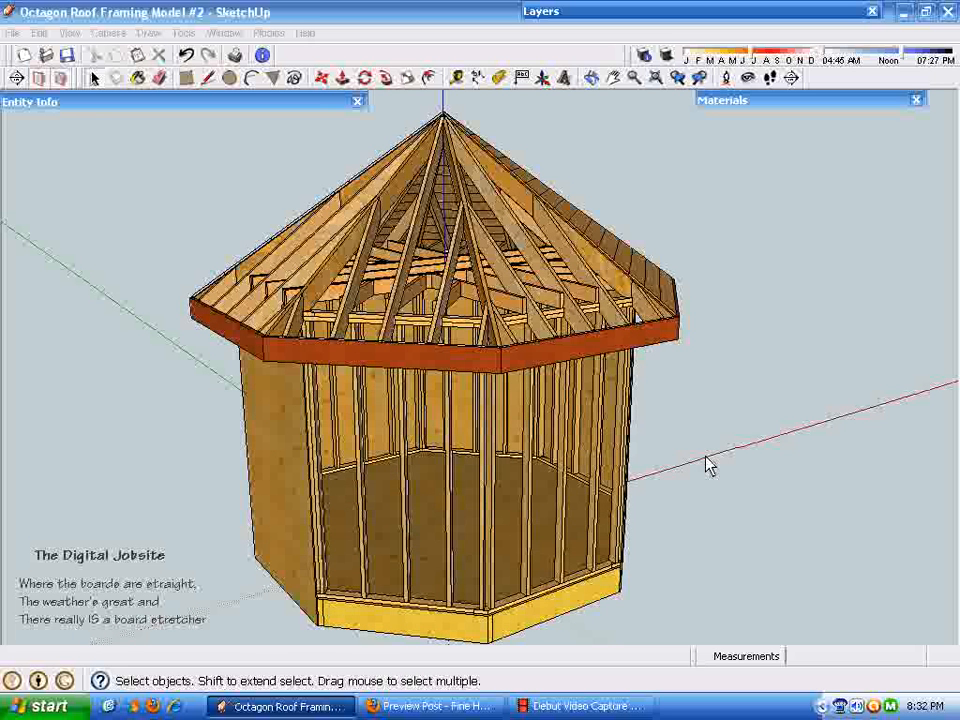
{"action": "mouse_move", "coordinate": [700, 437]}
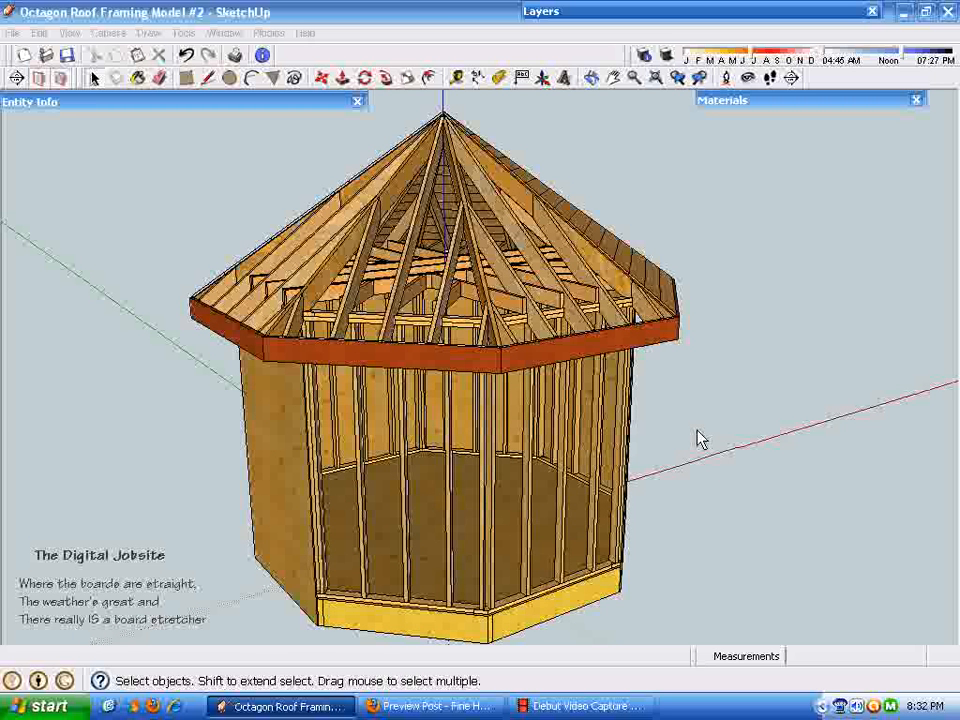
{"action": "mouse_move", "coordinate": [675, 415]}
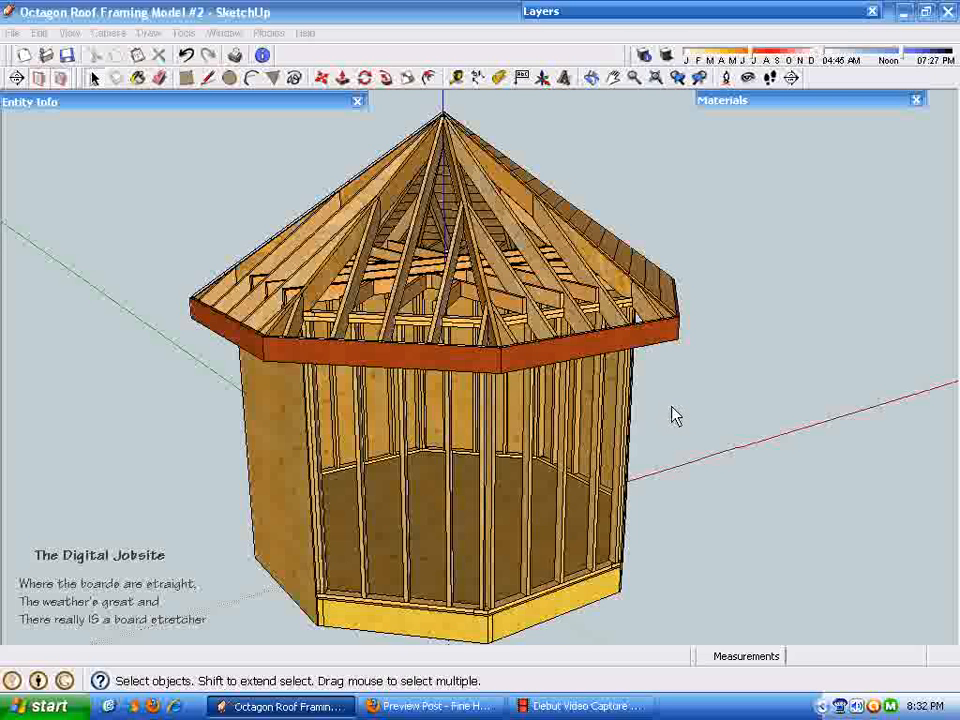
{"action": "mouse_move", "coordinate": [725, 414]}
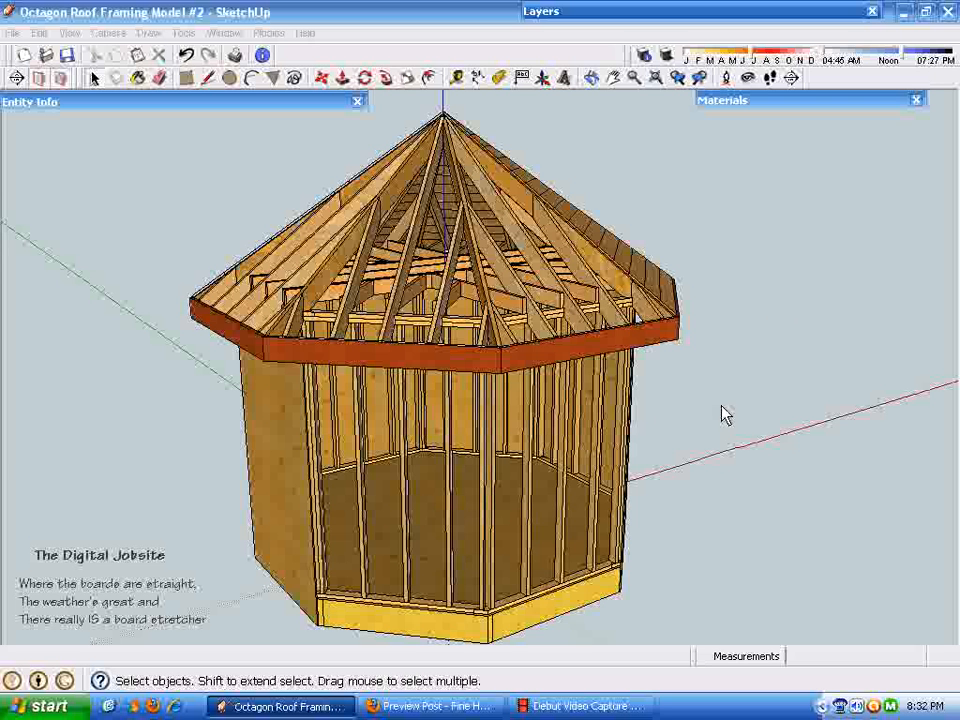
{"action": "mouse_move", "coordinate": [717, 417]}
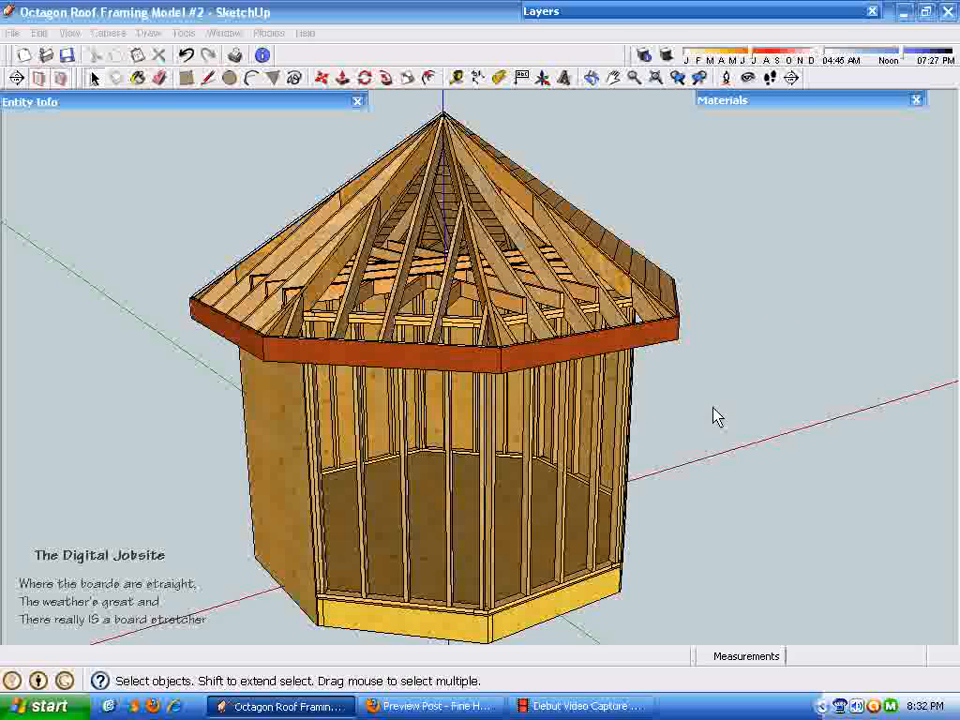